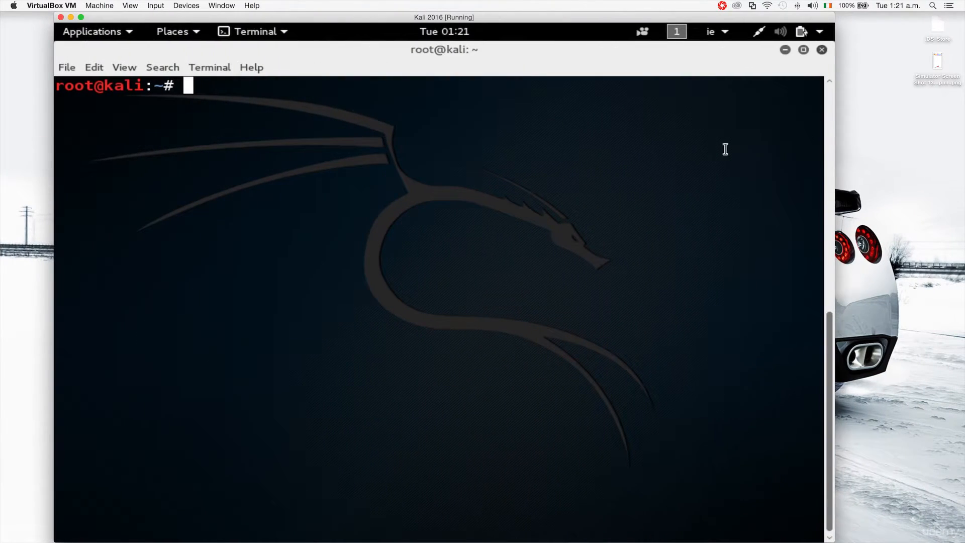
{"action": "mouse_move", "coordinate": [483, 245]}
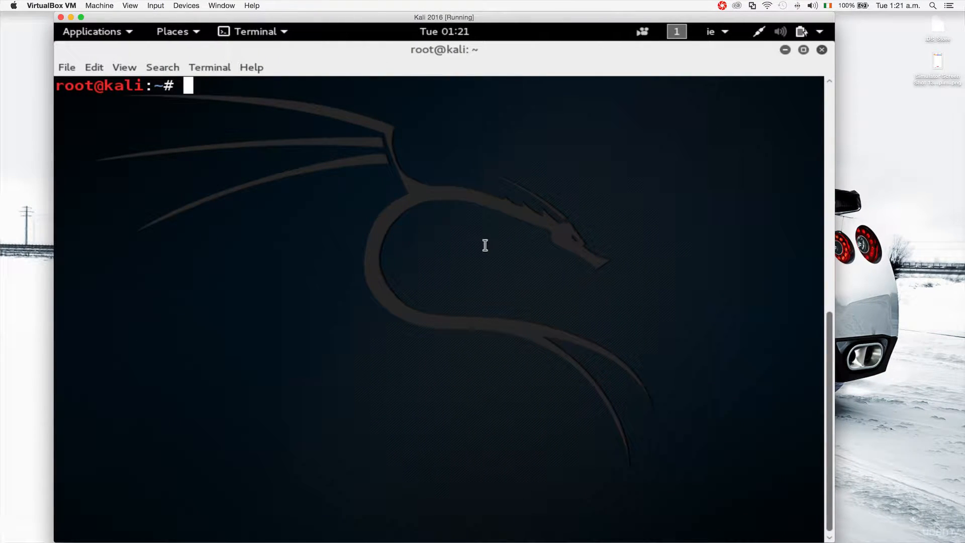
Install virtualbox-guest-x11 with apt-get and confirm with y.
{"action": "type", "text": "apt-get"}
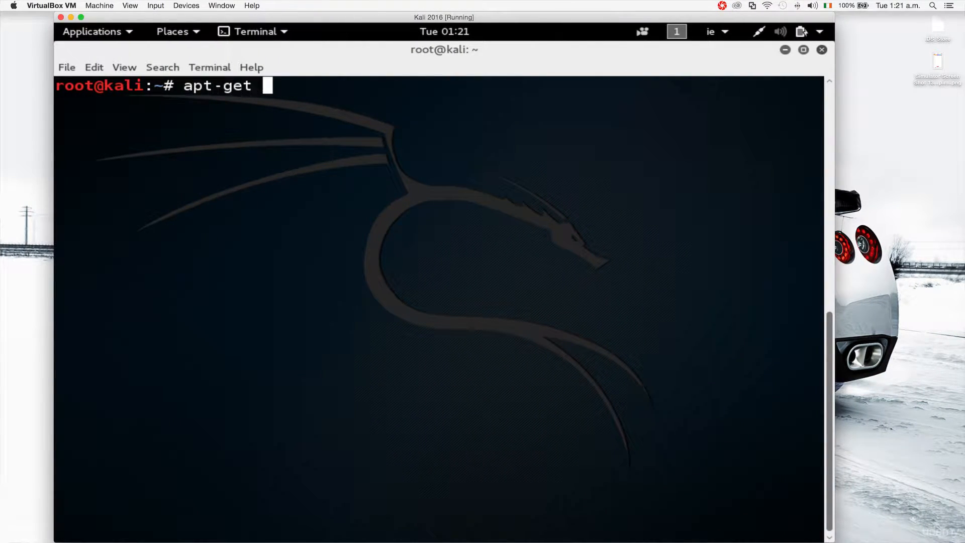
{"action": "type", "text": "insta"}
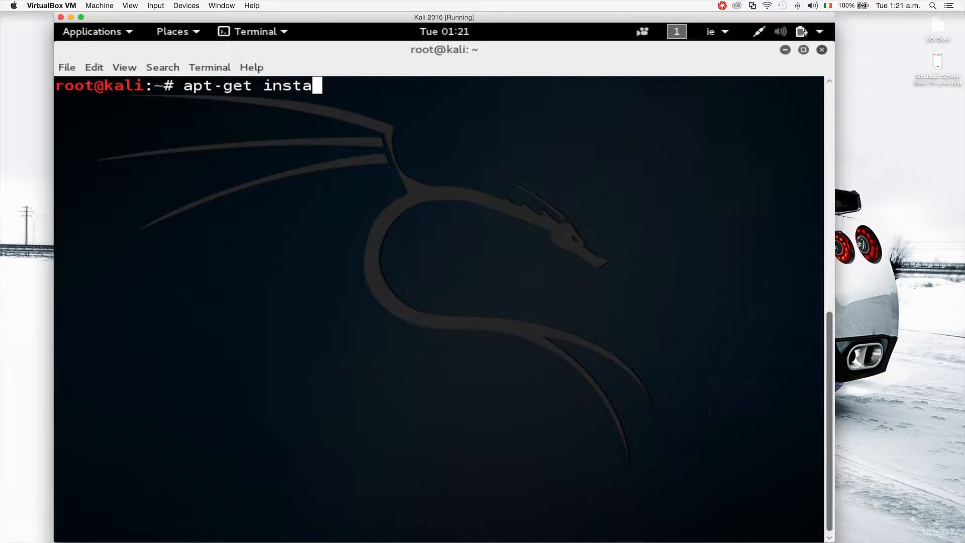
{"action": "type", "text": "ll virtualbox-guest-x11"}
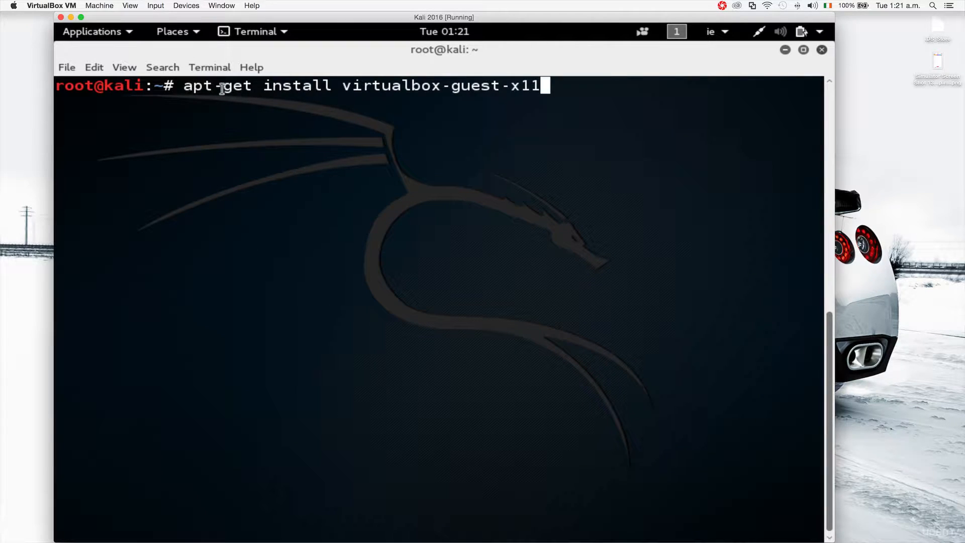
{"action": "mouse_move", "coordinate": [260, 92]}
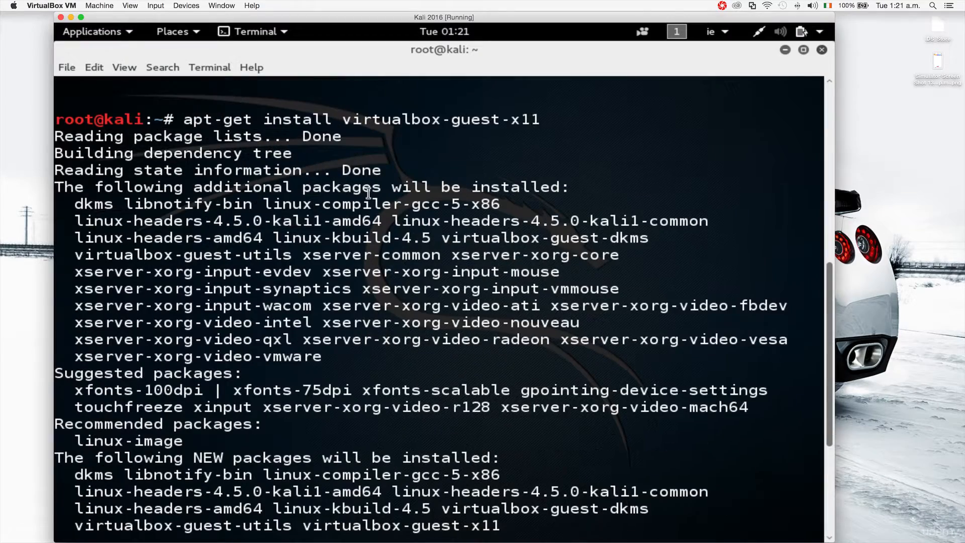
{"action": "scroll", "scroll_direction": "down", "scroll_amount": 3}
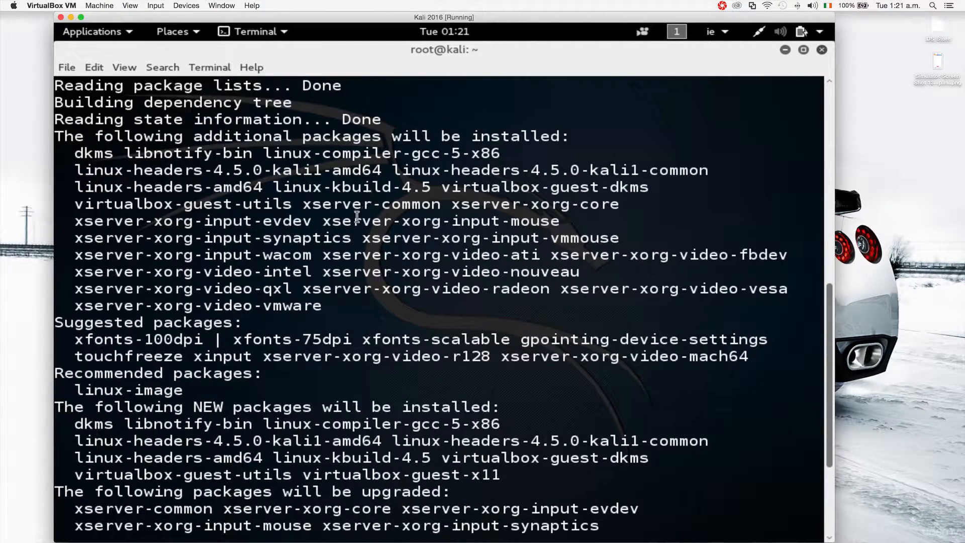
{"action": "scroll", "scroll_direction": "down", "scroll_amount": 3}
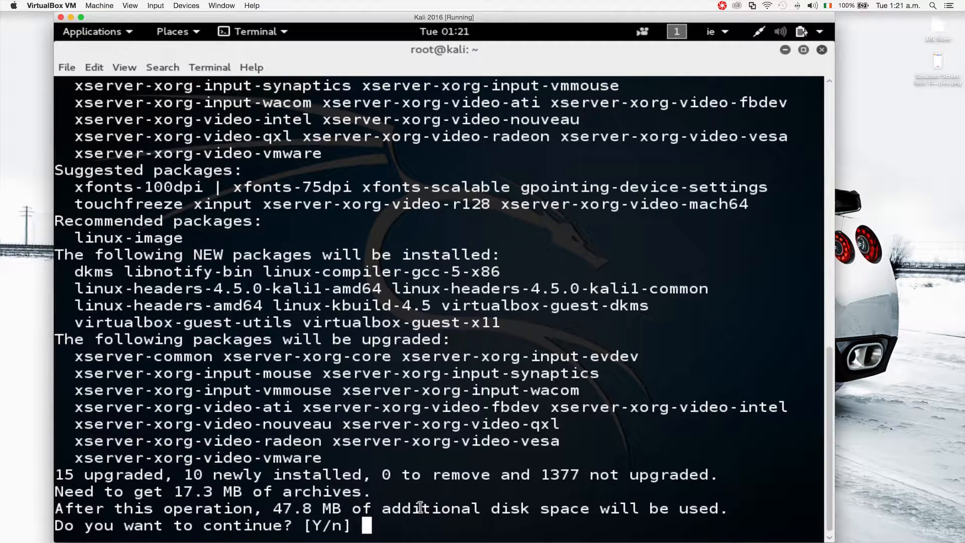
{"action": "type", "text": "y"}
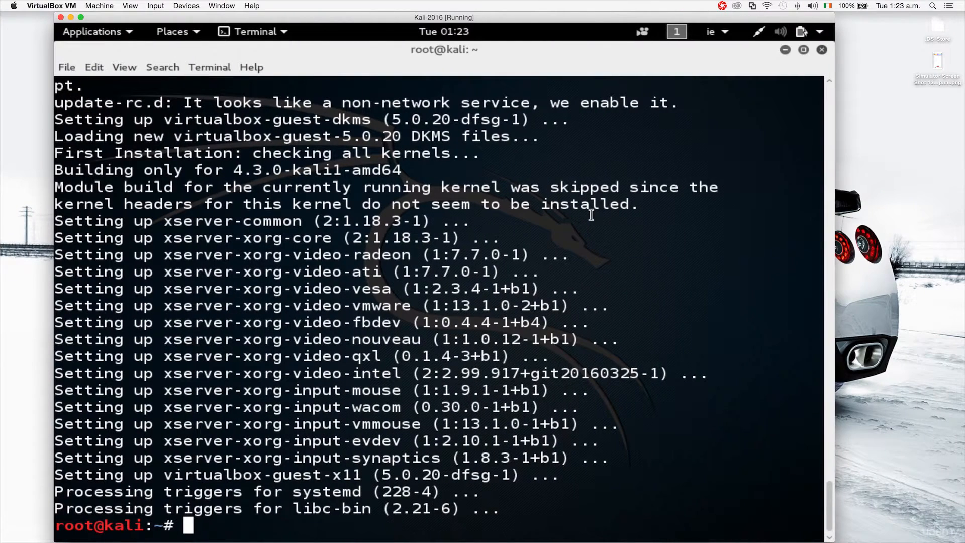
{"action": "mouse_move", "coordinate": [341, 493]}
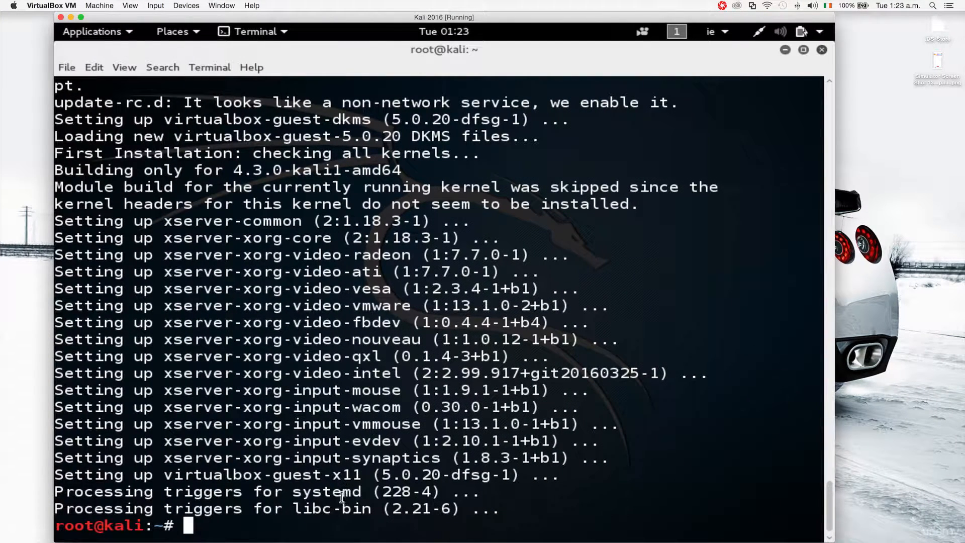
{"action": "mouse_move", "coordinate": [358, 532]}
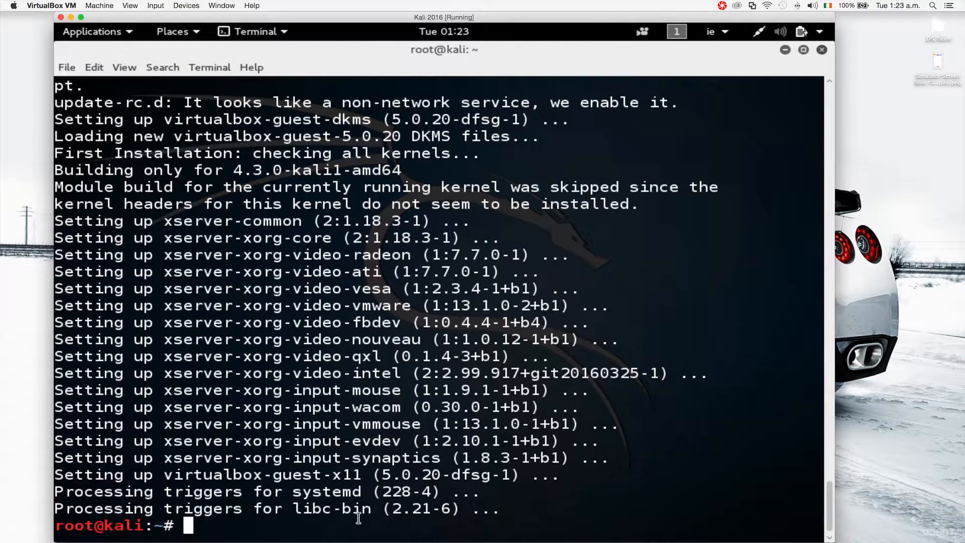
Run apt-get update to refresh the Kali rolling package lists.
{"action": "type", "text": "apt-get update"}
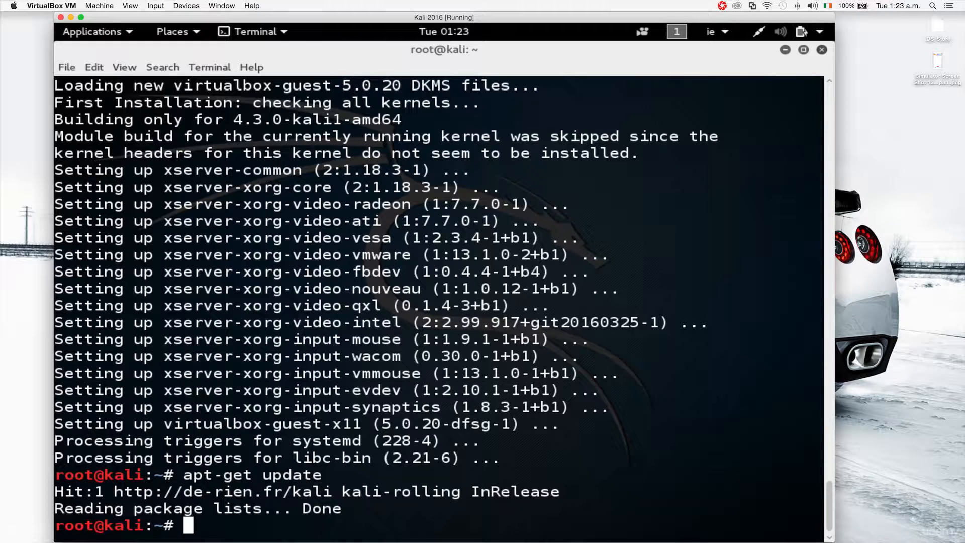
Run apt-get upgrade and confirm with y to upgrade 1075 packages.
{"action": "type", "text": "apt-get u"}
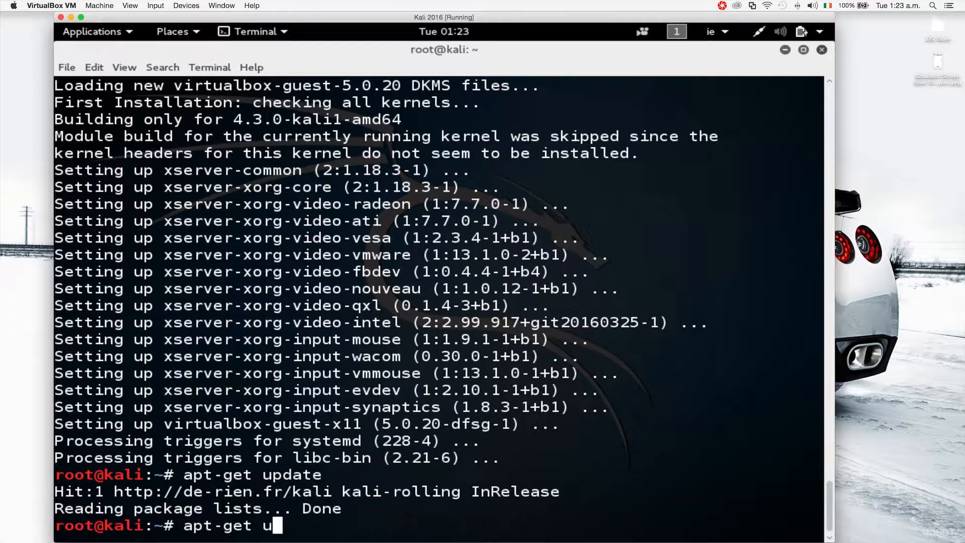
{"action": "key", "text": "Return"}
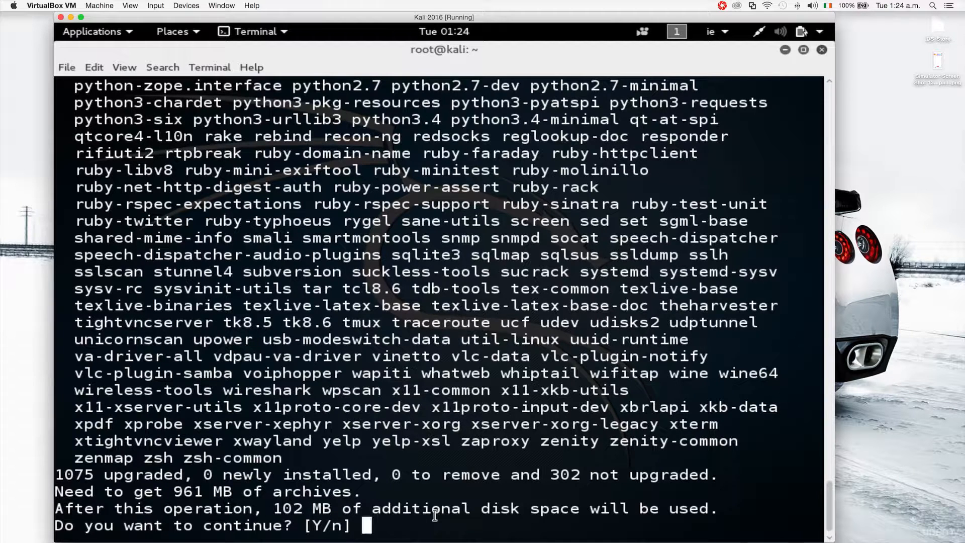
{"action": "type", "text": "y"}
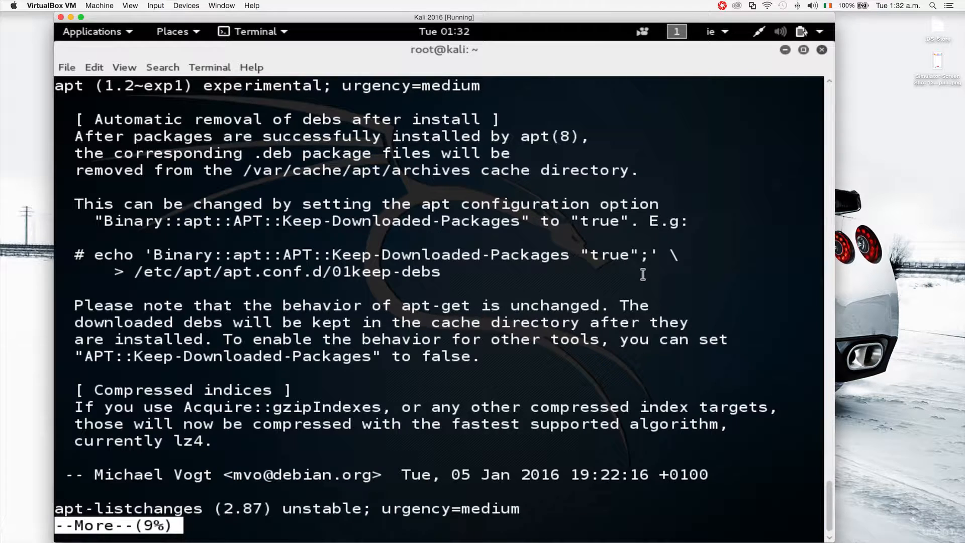
Page through the changelog and accept standalone mode for sslh to finish the upgrade.
{"action": "key", "text": "space"}
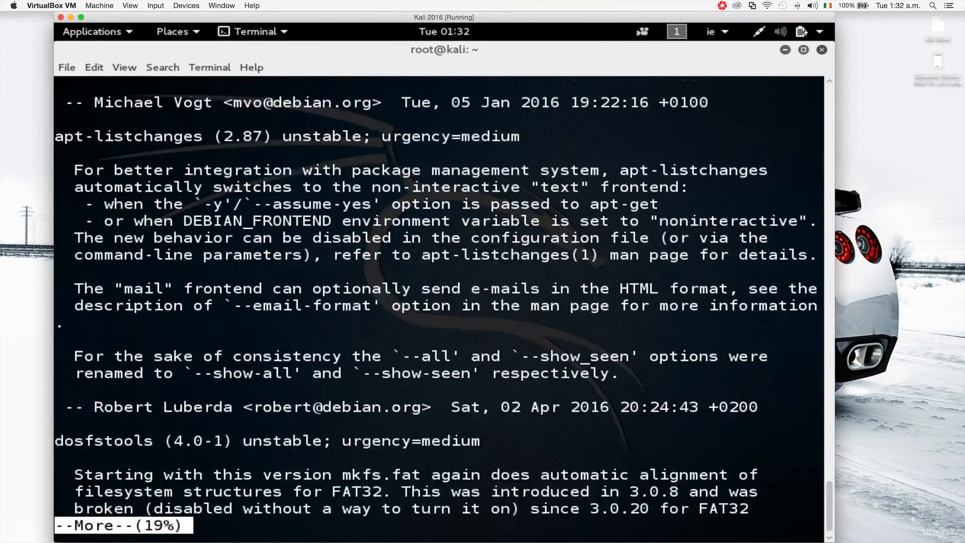
{"action": "key", "text": "space"}
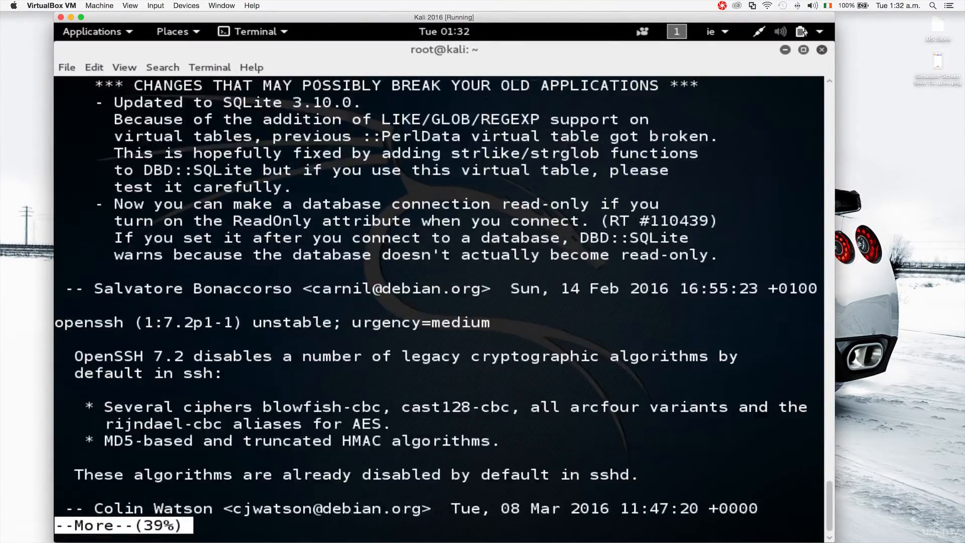
{"action": "key", "text": "space"}
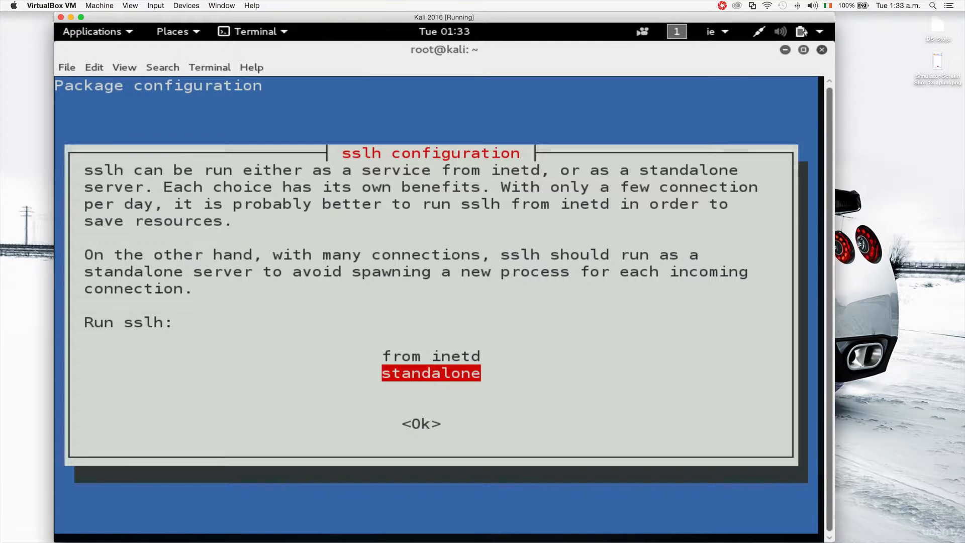
{"action": "key", "text": "Up"}
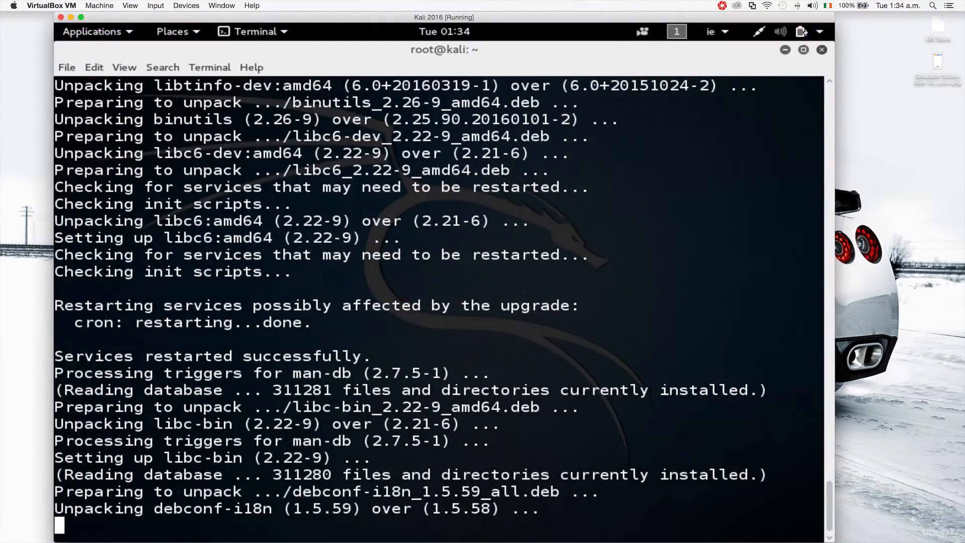
{"action": "left_click", "coordinate": [727, 6]}
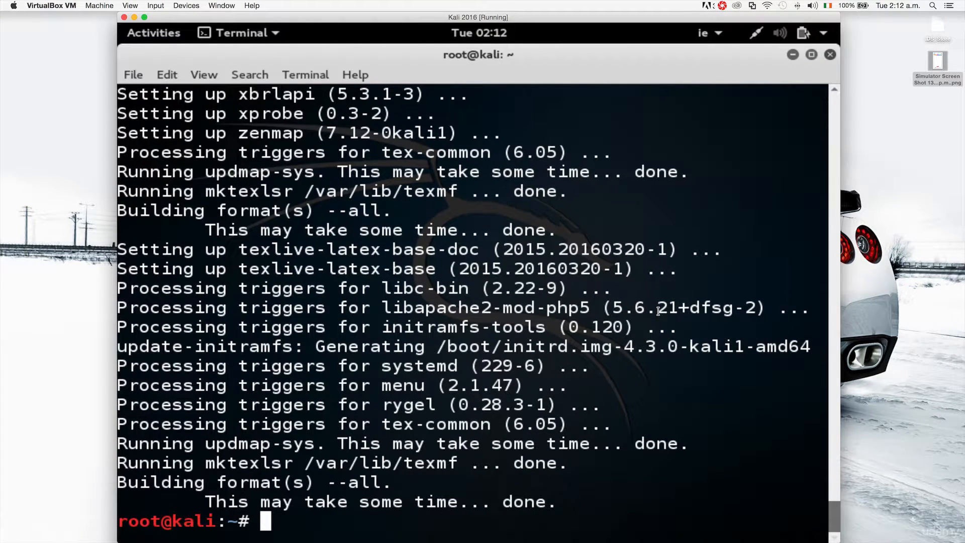
Rerun apt-get update and upgrade, confirming 0 packages left to upgrade.
{"action": "type", "text": "apt-get update"}
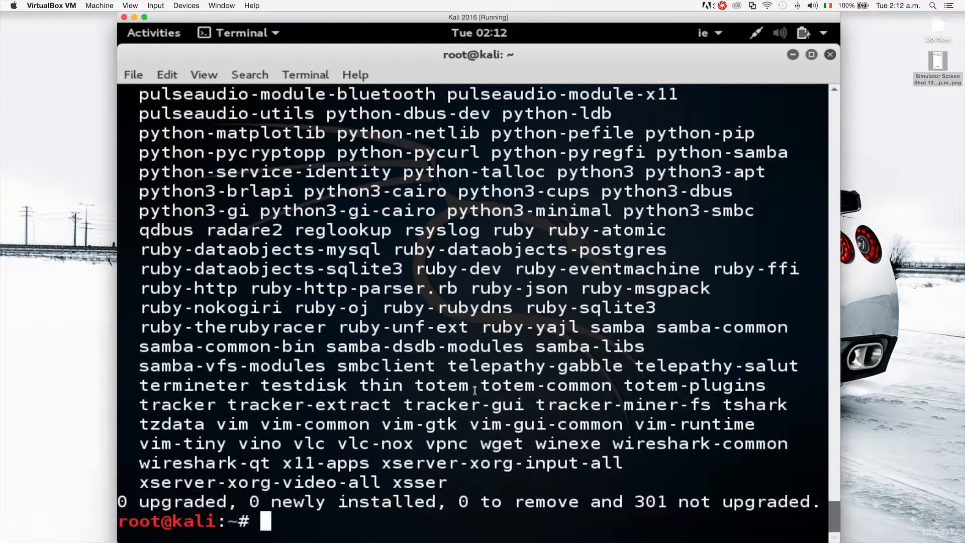
{"action": "mouse_move", "coordinate": [480, 445]}
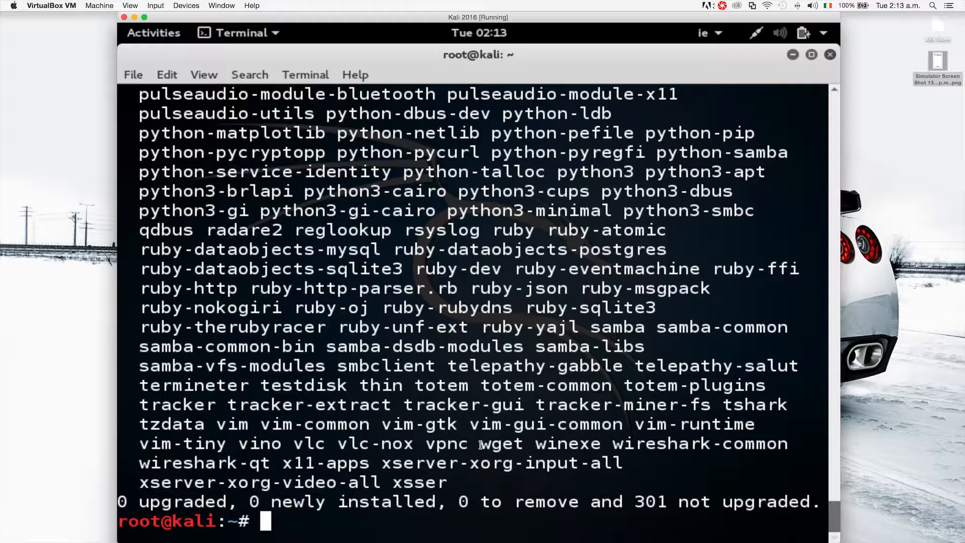
Install terminator with apt-get and confirm with y.
{"action": "type", "text": "apt-get"}
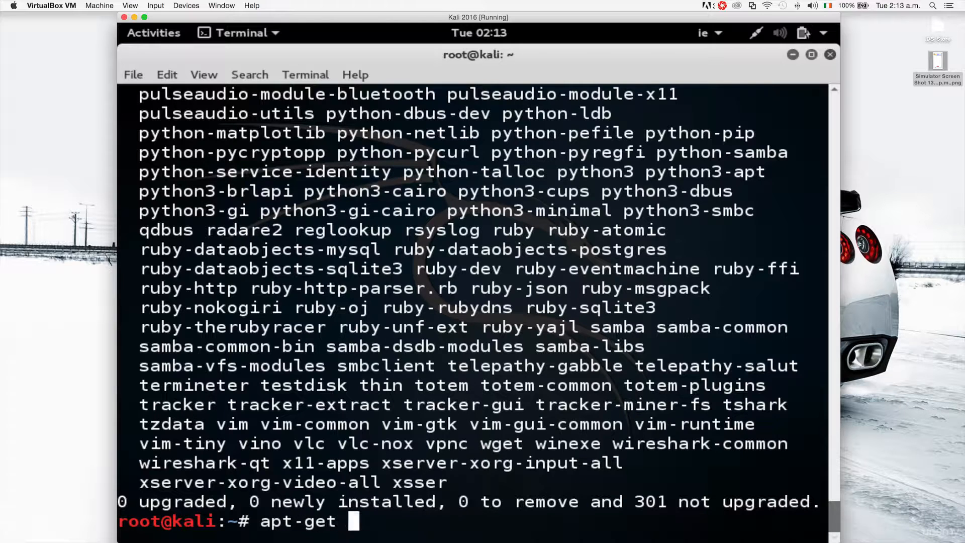
{"action": "type", "text": "install terminator"}
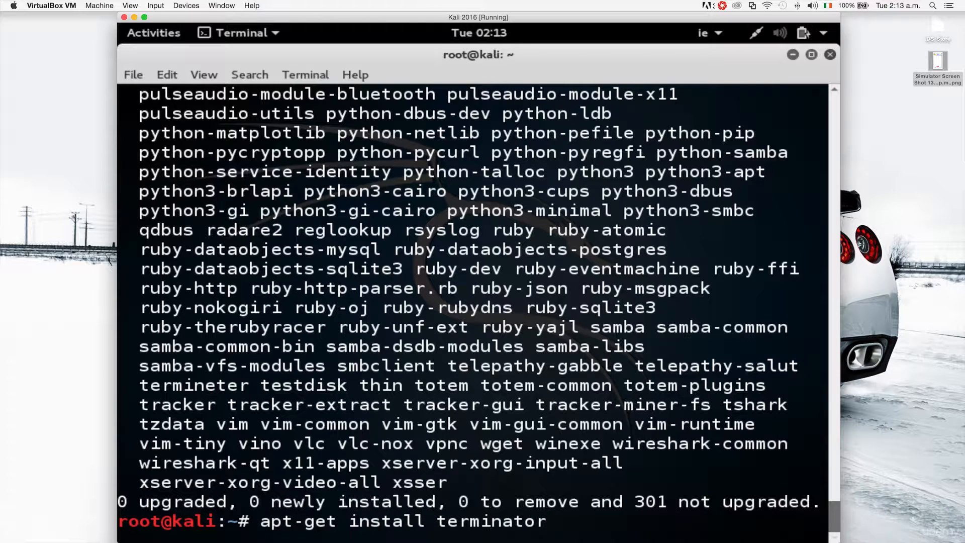
{"action": "mouse_move", "coordinate": [313, 524]}
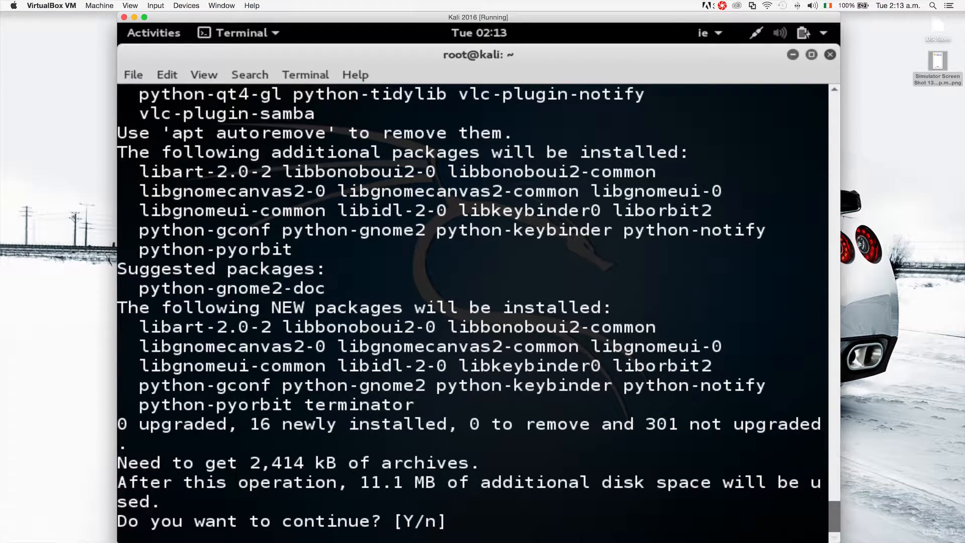
{"action": "type", "text": "y"}
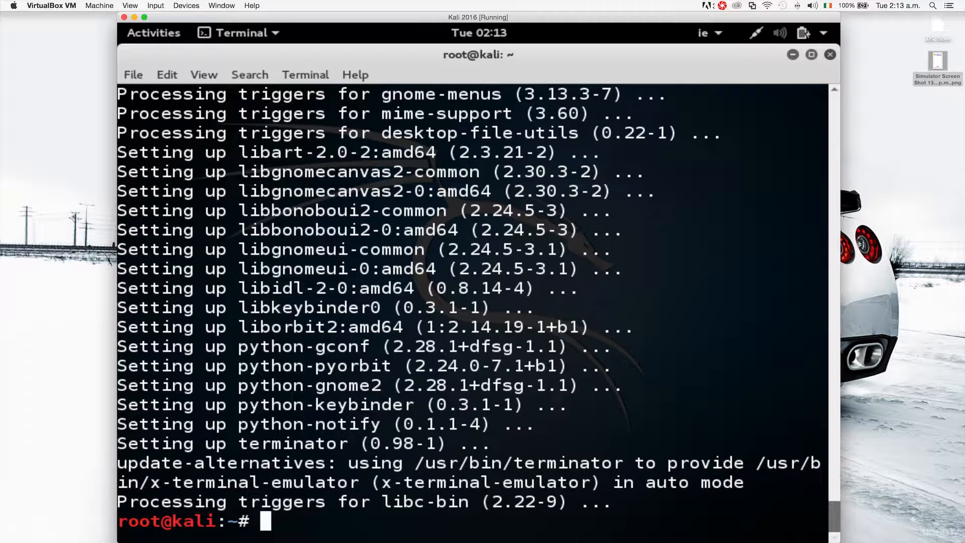
{"action": "mouse_move", "coordinate": [824, 79]}
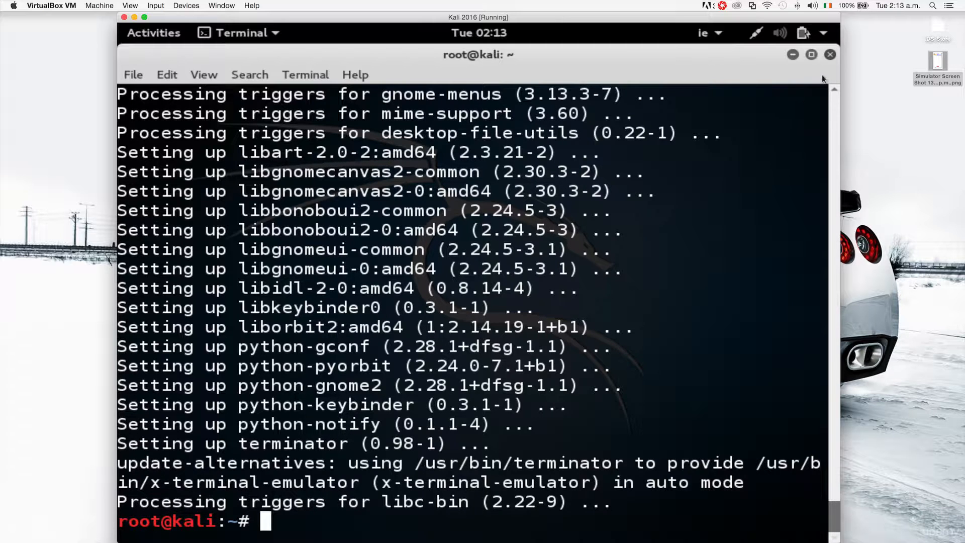
{"action": "left_click", "coordinate": [830, 55]}
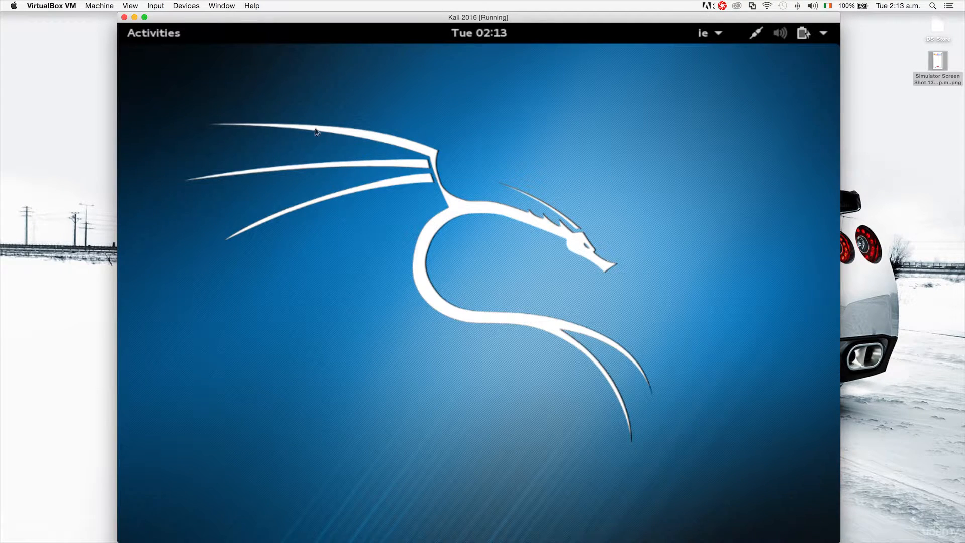
{"action": "left_click", "coordinate": [153, 33]}
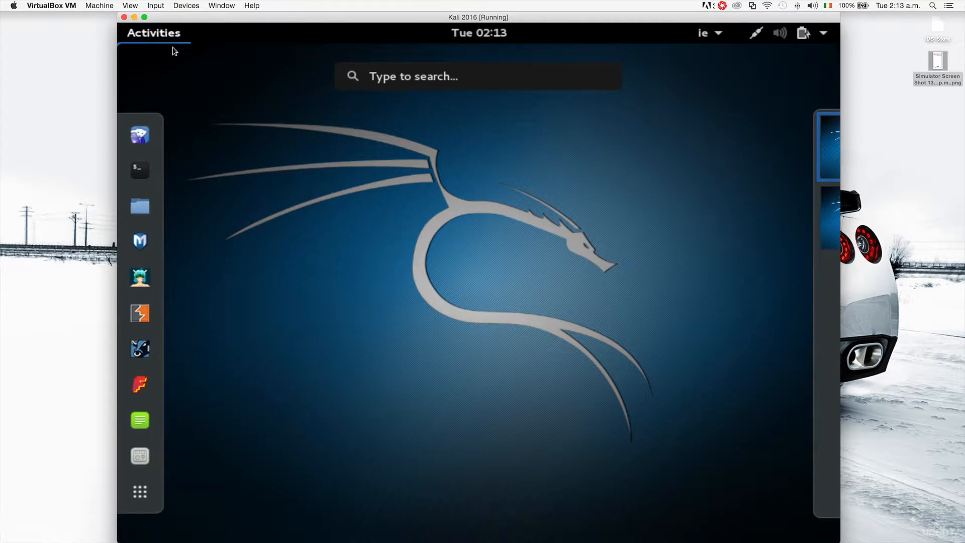
{"action": "type", "text": "term"}
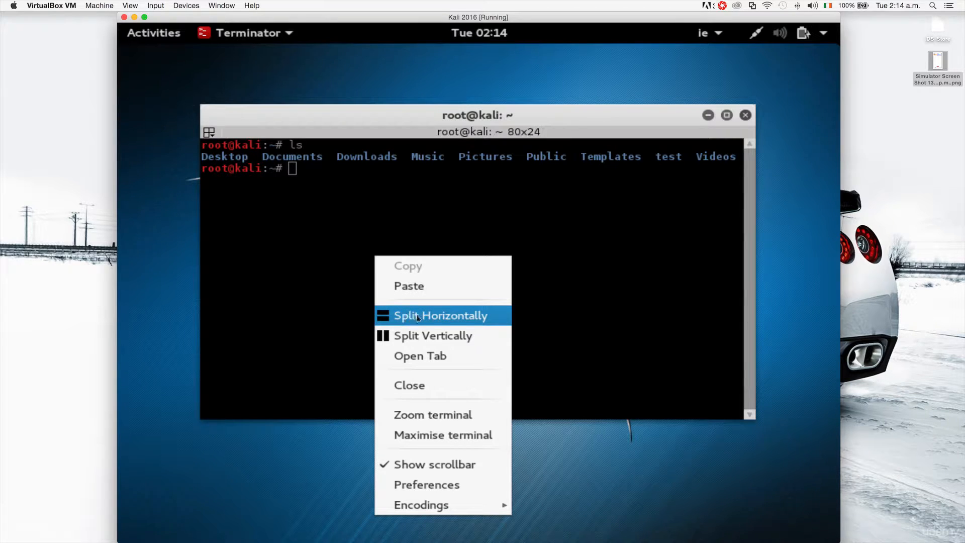
{"action": "left_click", "coordinate": [440, 315]}
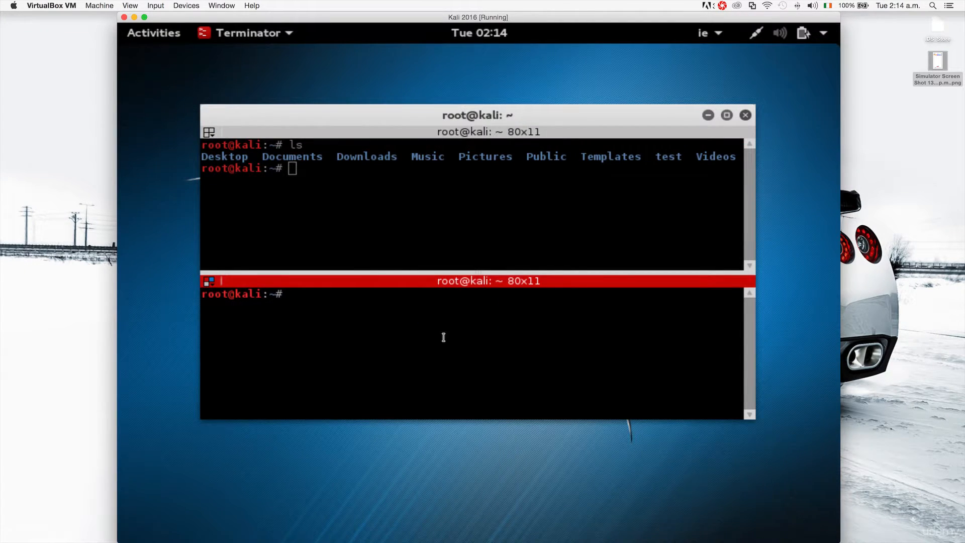
{"action": "right_click", "coordinate": [443, 337]}
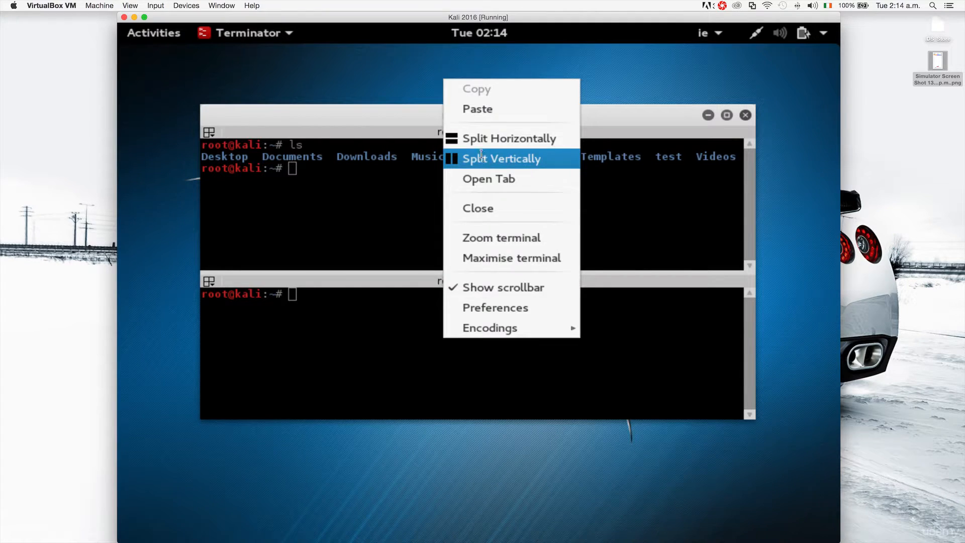
{"action": "left_click", "coordinate": [501, 159]}
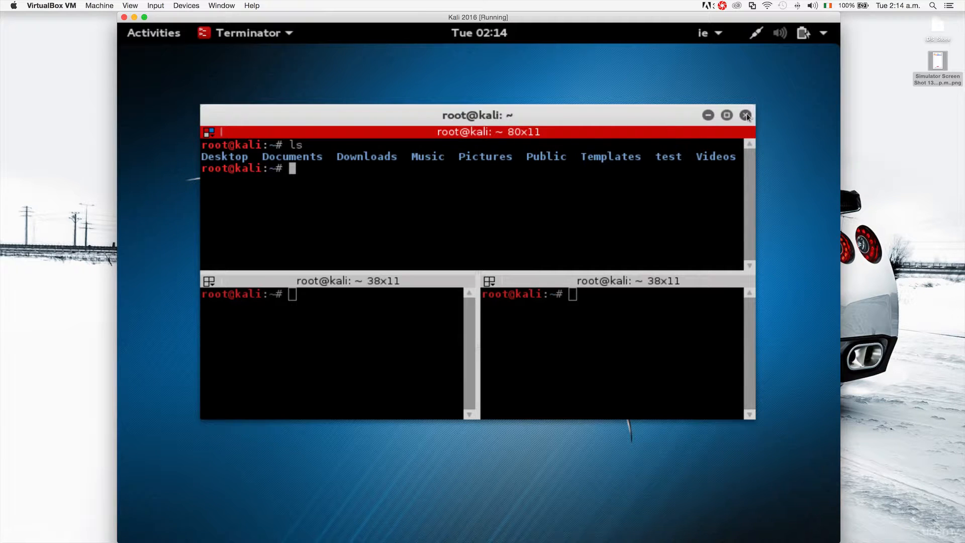
{"action": "left_click", "coordinate": [746, 115]}
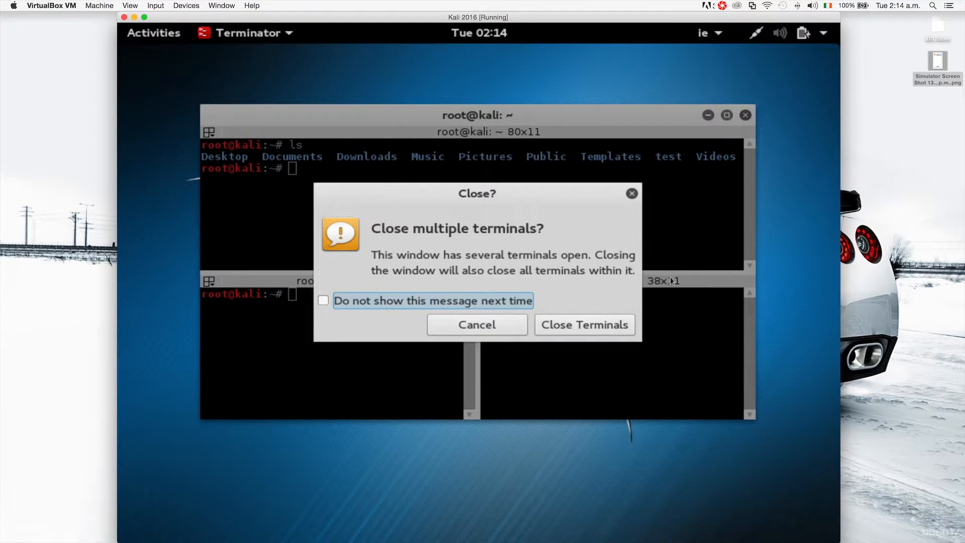
{"action": "left_click", "coordinate": [585, 325]}
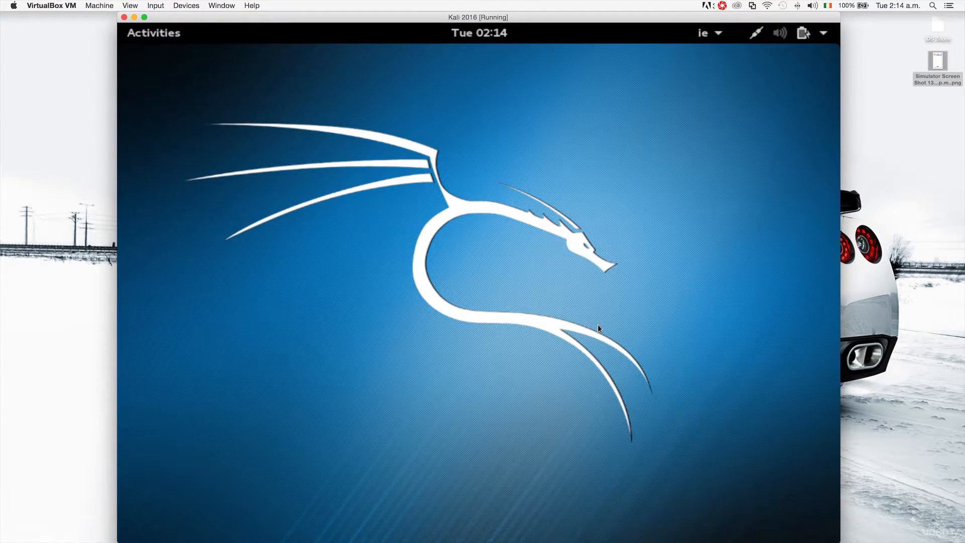
{"action": "mouse_move", "coordinate": [347, 117]}
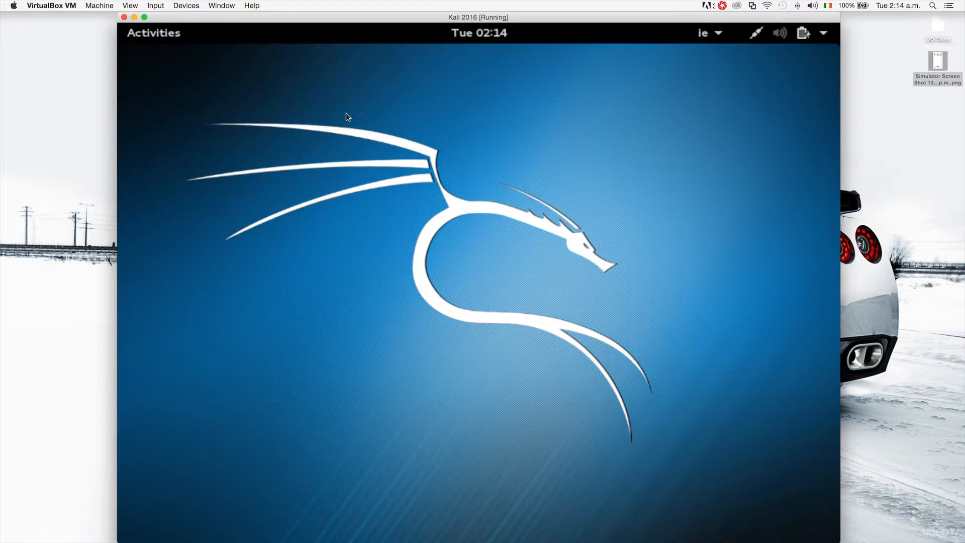
{"action": "mouse_move", "coordinate": [808, 48]}
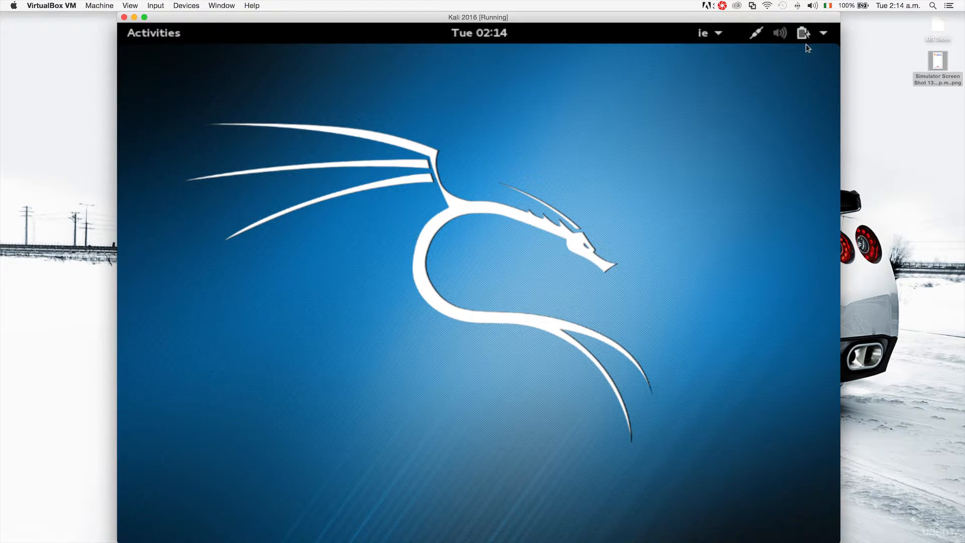
Choose Restart from the status menu's power options.
{"action": "left_click", "coordinate": [802, 32]}
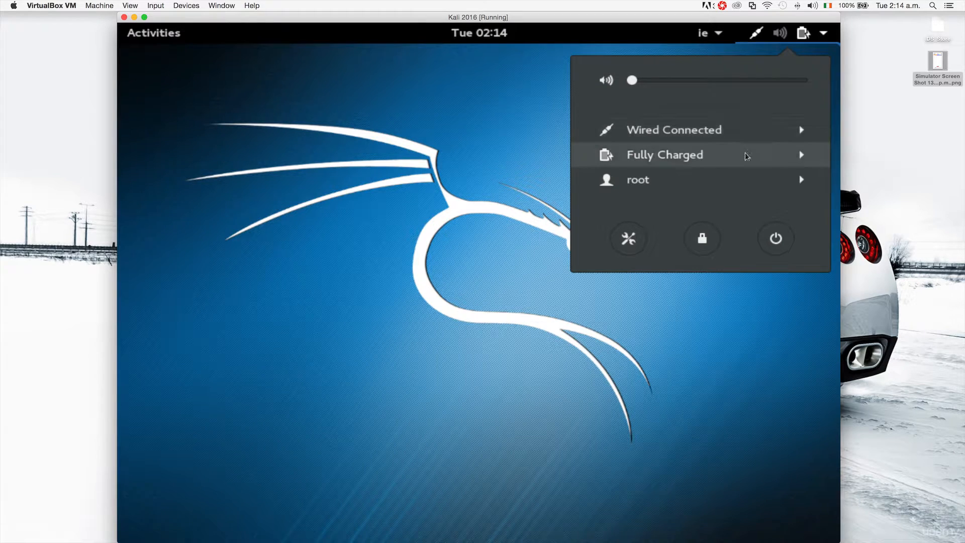
{"action": "mouse_move", "coordinate": [667, 215]}
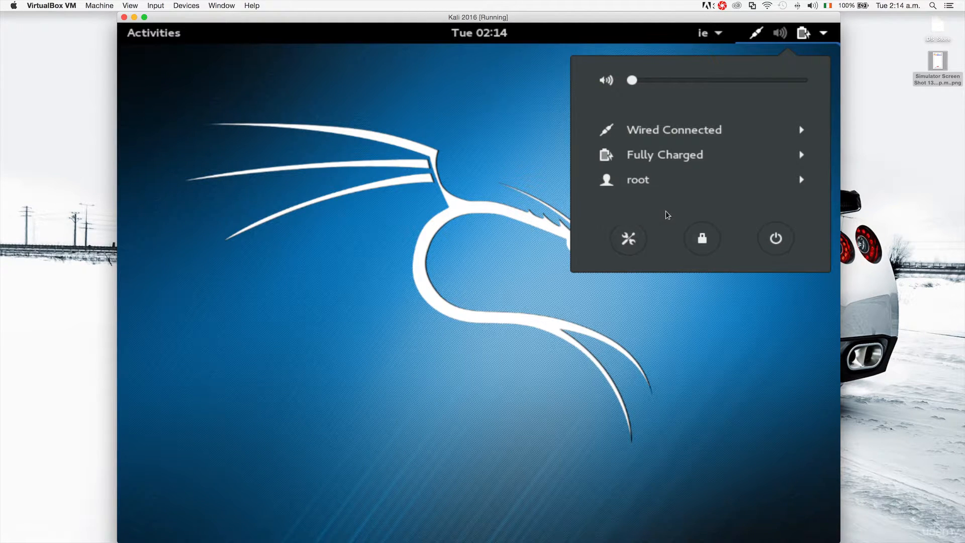
{"action": "mouse_move", "coordinate": [650, 201]}
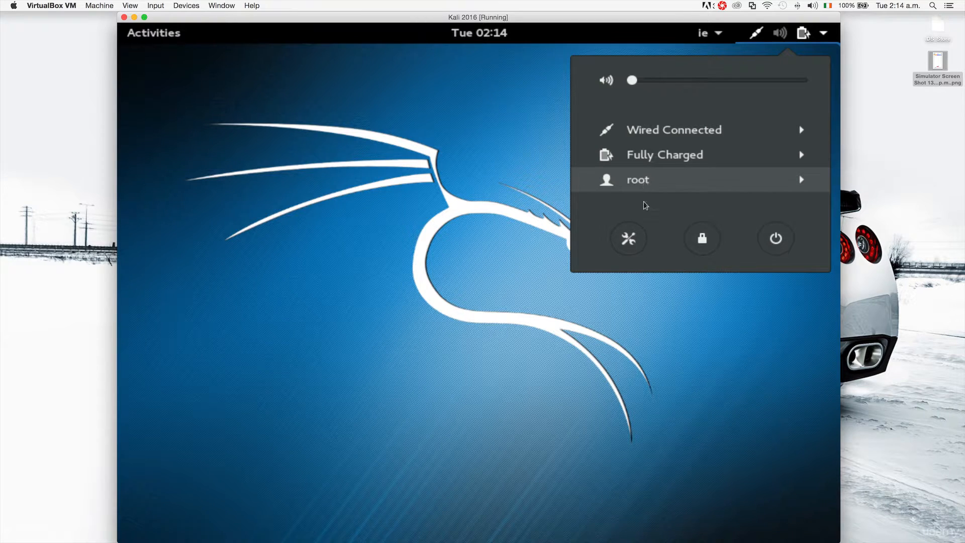
{"action": "left_click", "coordinate": [628, 238]}
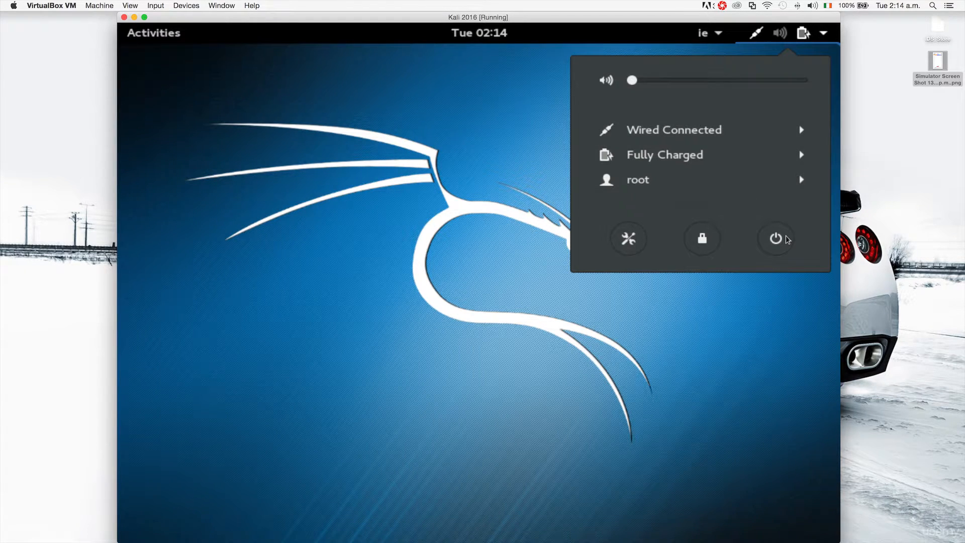
{"action": "left_click", "coordinate": [776, 238]}
{"action": "type", "text": "ro"}
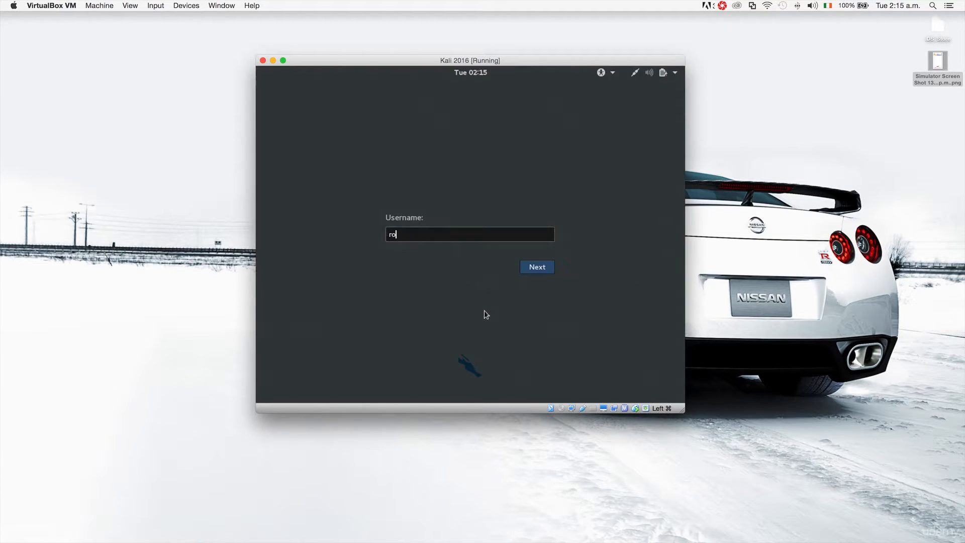
Sign in as root, then request VirtualBox full-screen mode.
{"action": "left_click", "coordinate": [536, 267]}
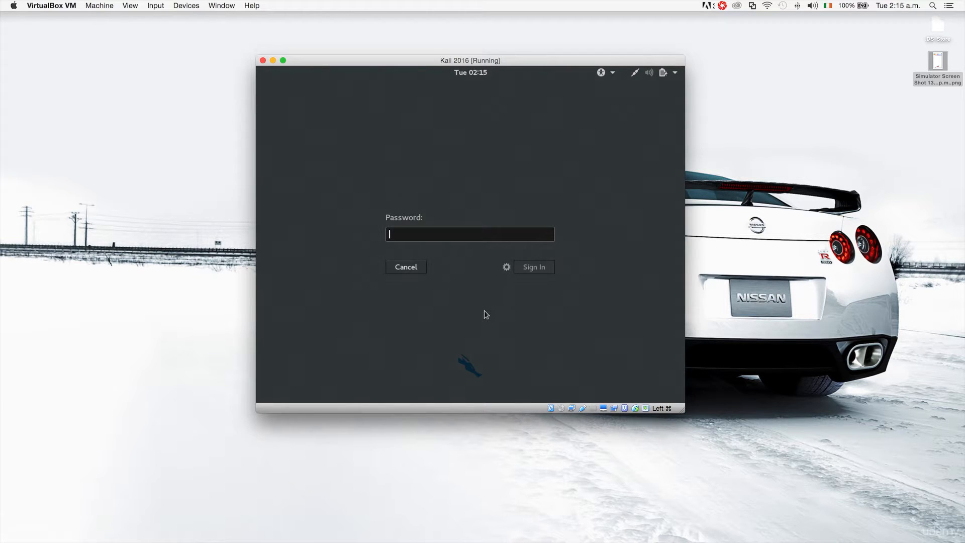
{"action": "left_click", "coordinate": [533, 266]}
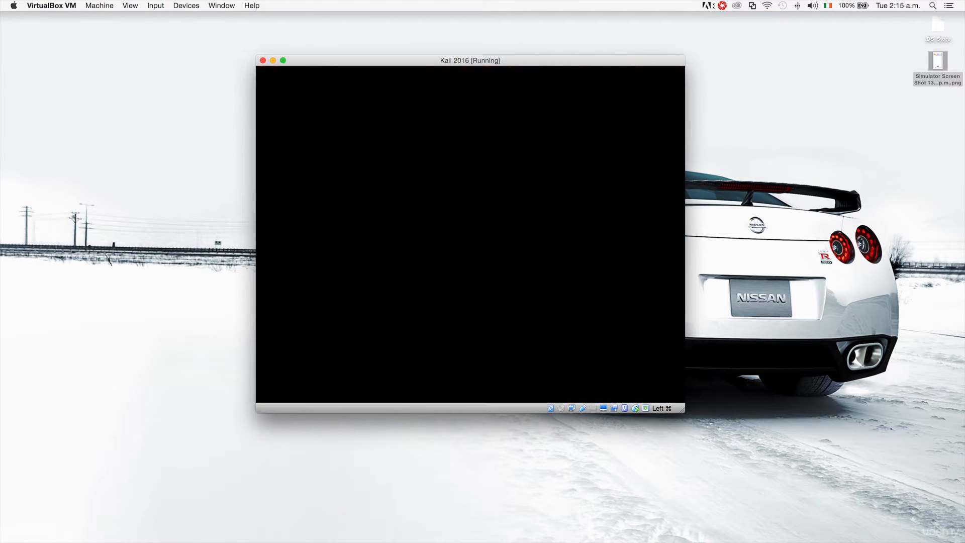
{"action": "left_click", "coordinate": [130, 6]}
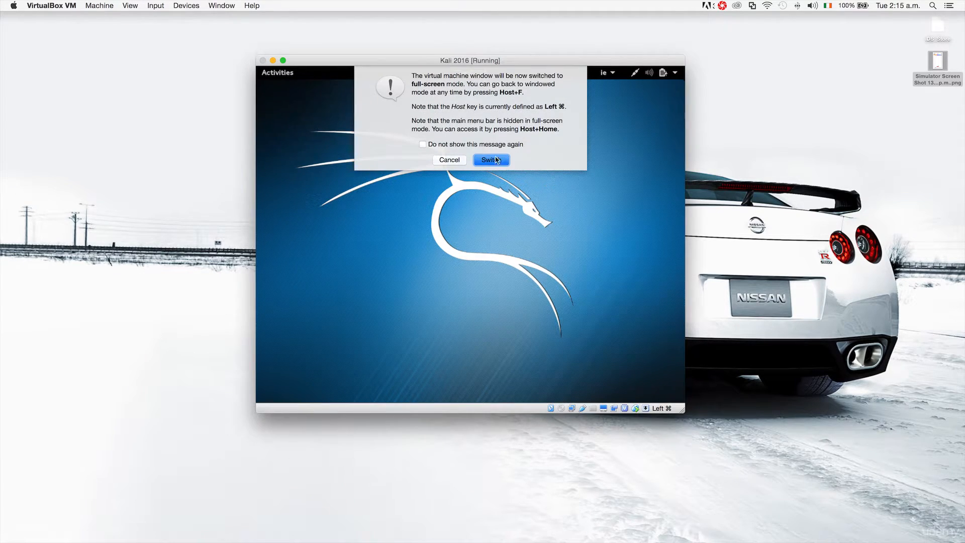
Confirm the switch to full screen and launch Settings from the status menu.
{"action": "left_click", "coordinate": [491, 160]}
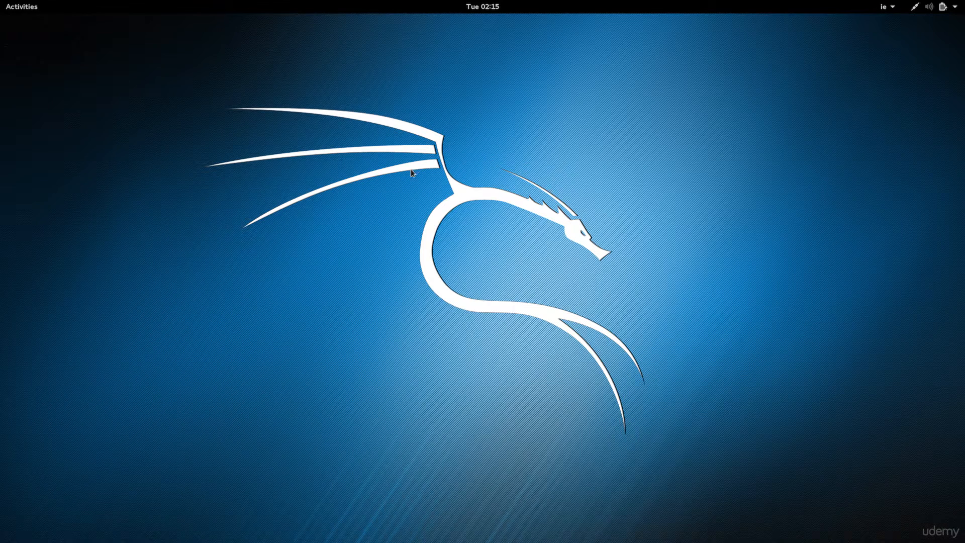
{"action": "mouse_move", "coordinate": [528, 256]}
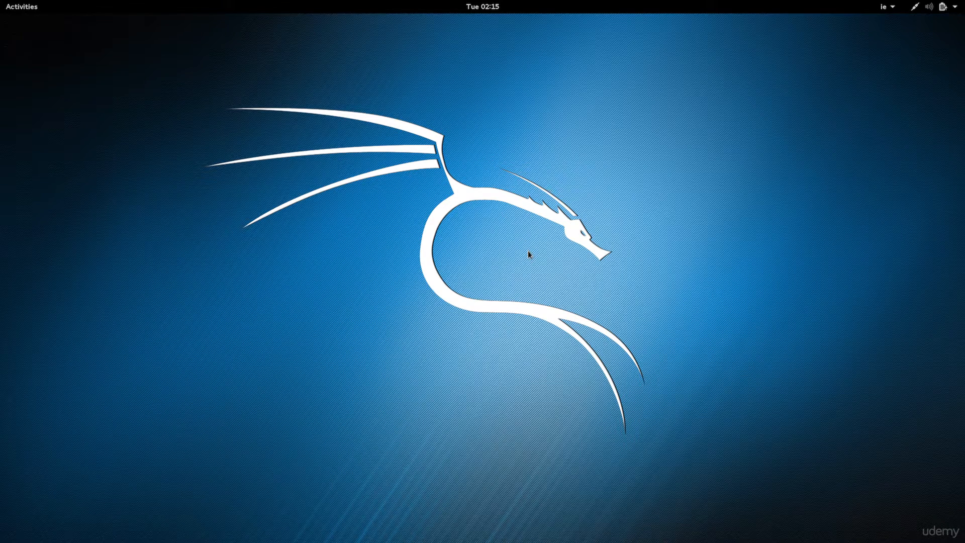
{"action": "mouse_move", "coordinate": [390, 192]}
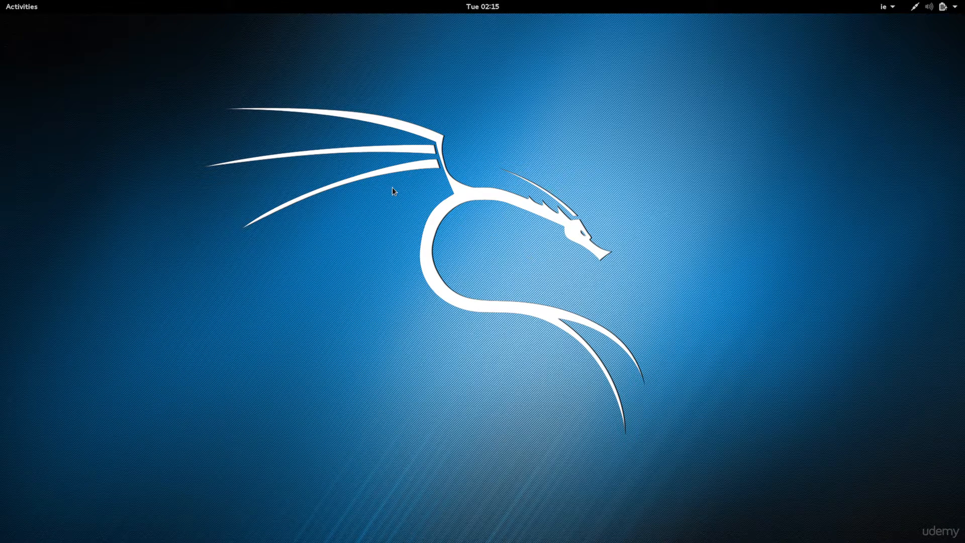
{"action": "mouse_move", "coordinate": [454, 223]}
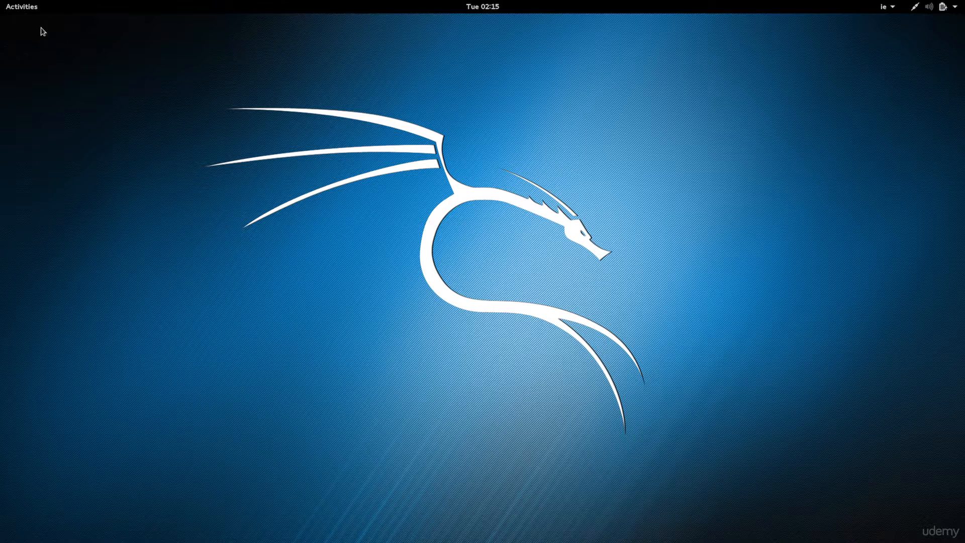
{"action": "mouse_move", "coordinate": [32, 11]}
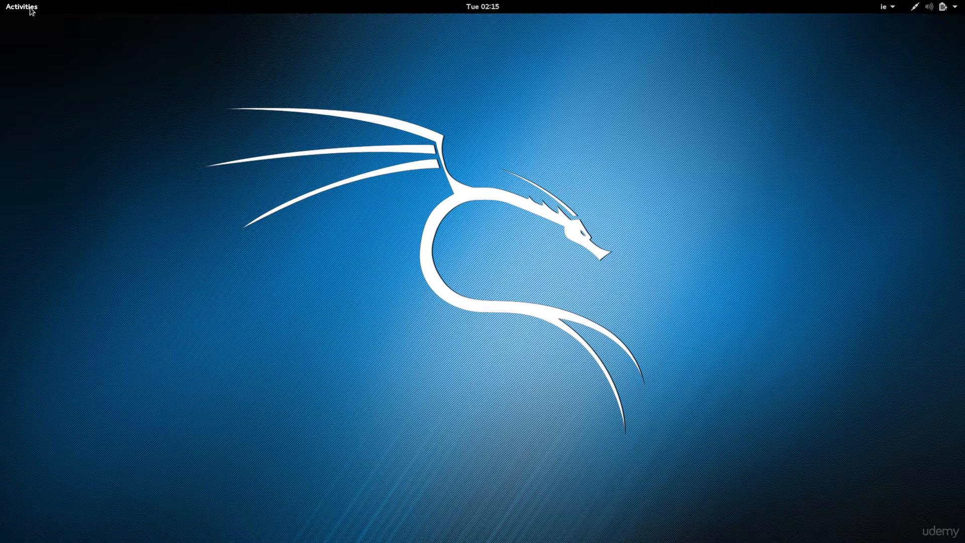
{"action": "left_click", "coordinate": [22, 7]}
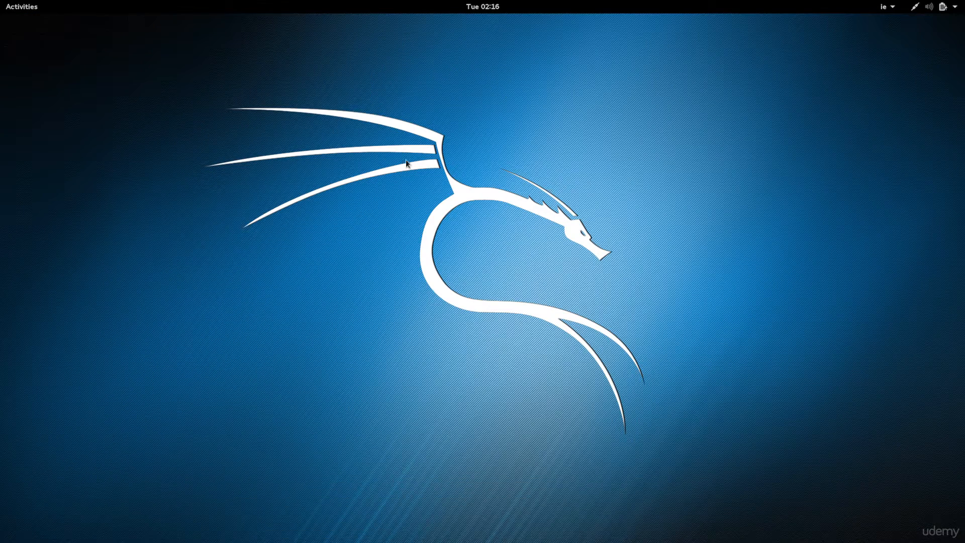
{"action": "mouse_move", "coordinate": [942, 10]}
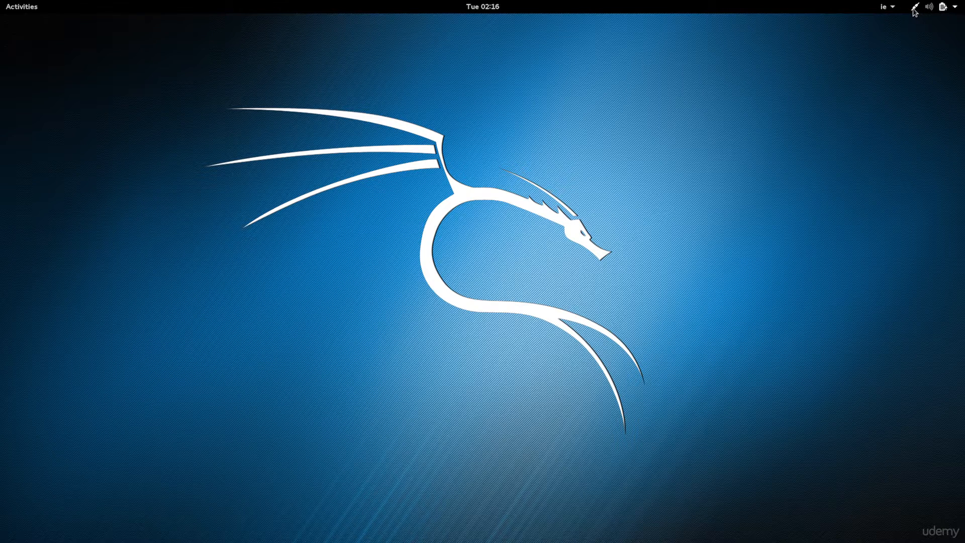
{"action": "left_click", "coordinate": [940, 6]}
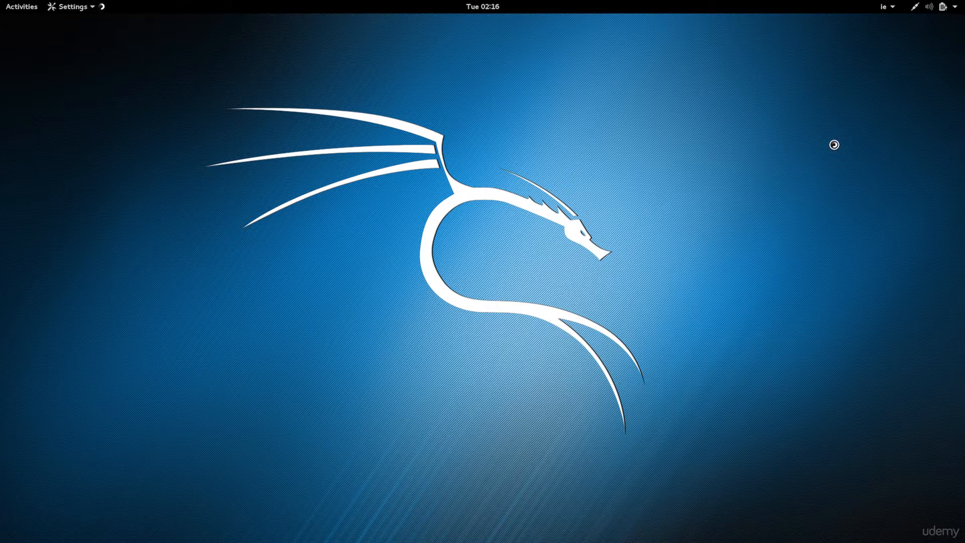
Keep the VBX display at 1920 × 1080 (16:9) and cancel out of Displays.
{"action": "left_click", "coordinate": [71, 7]}
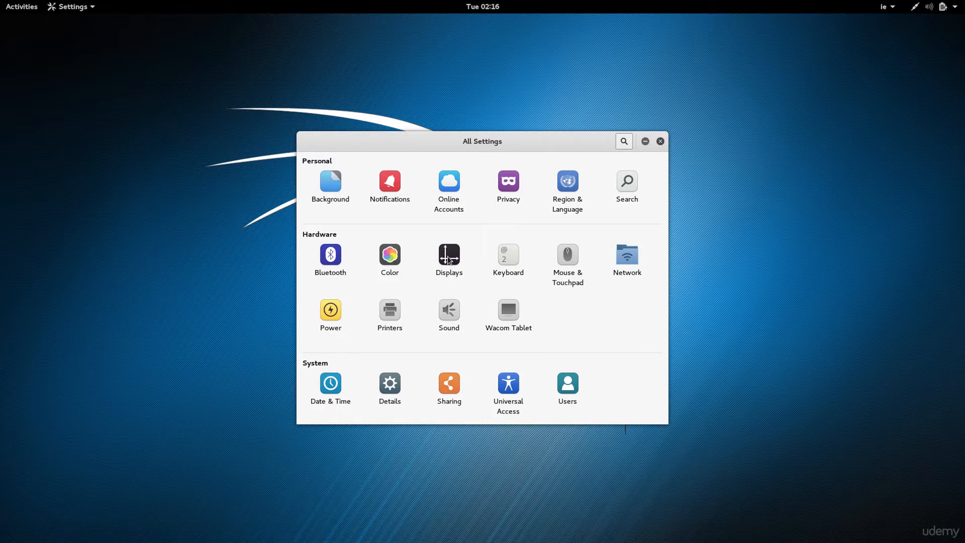
{"action": "left_click", "coordinate": [449, 255]}
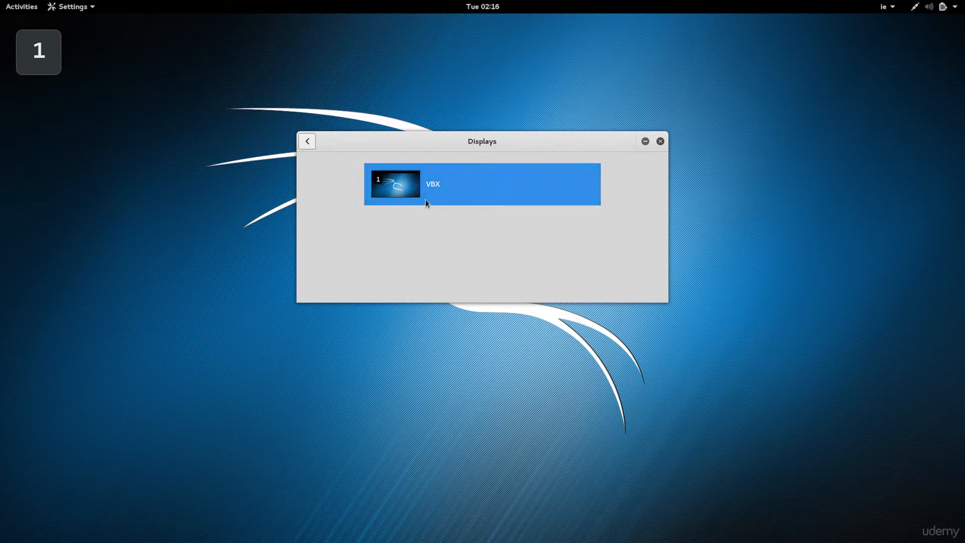
{"action": "left_click", "coordinate": [482, 184]}
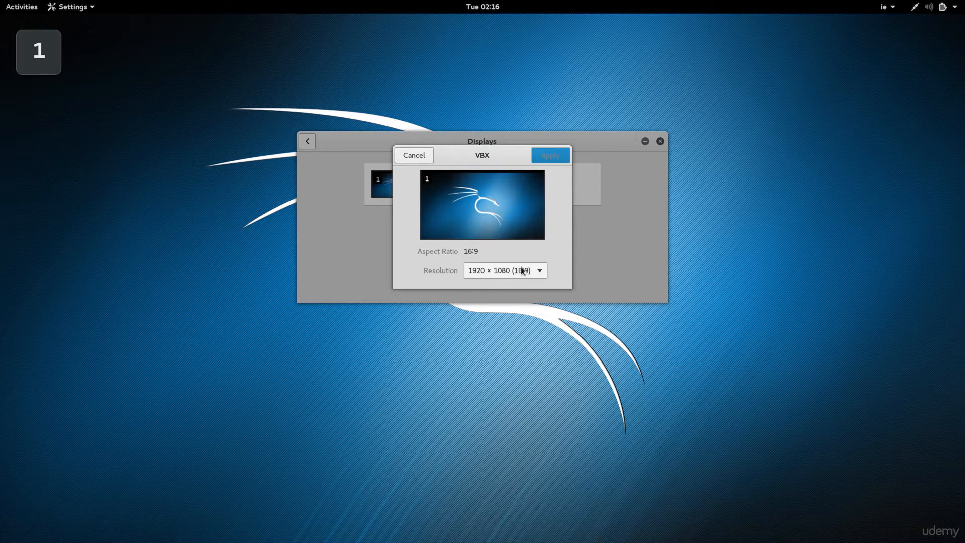
{"action": "left_click", "coordinate": [505, 270]}
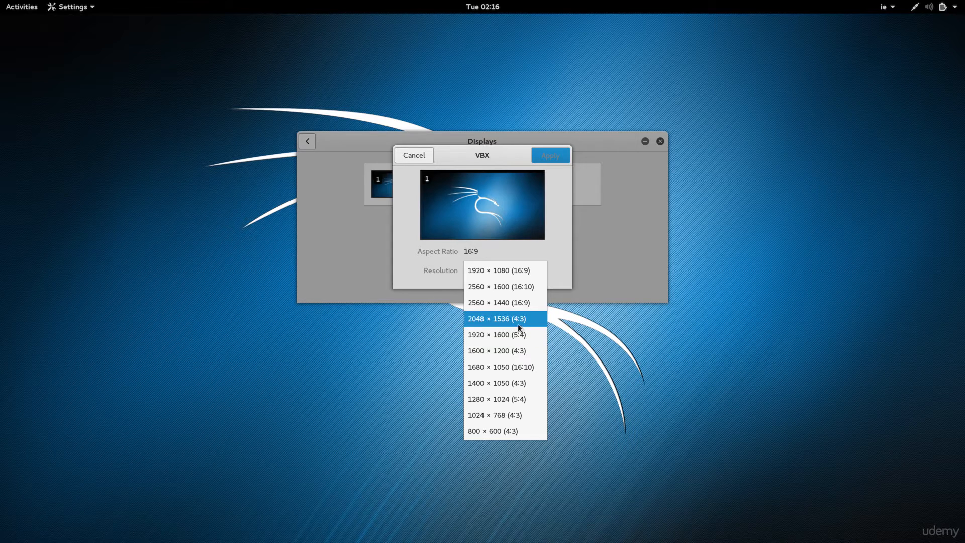
{"action": "left_click", "coordinate": [499, 271]}
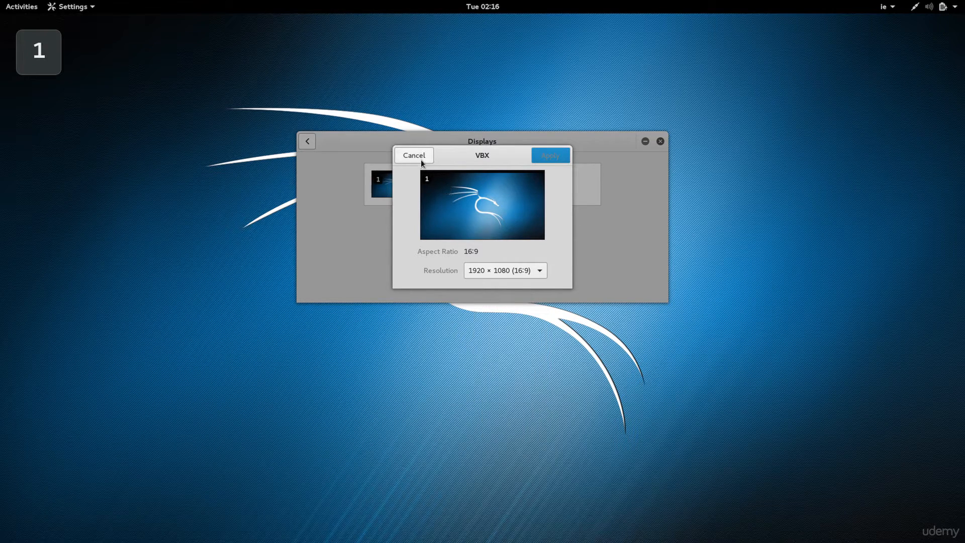
{"action": "left_click", "coordinate": [413, 155]}
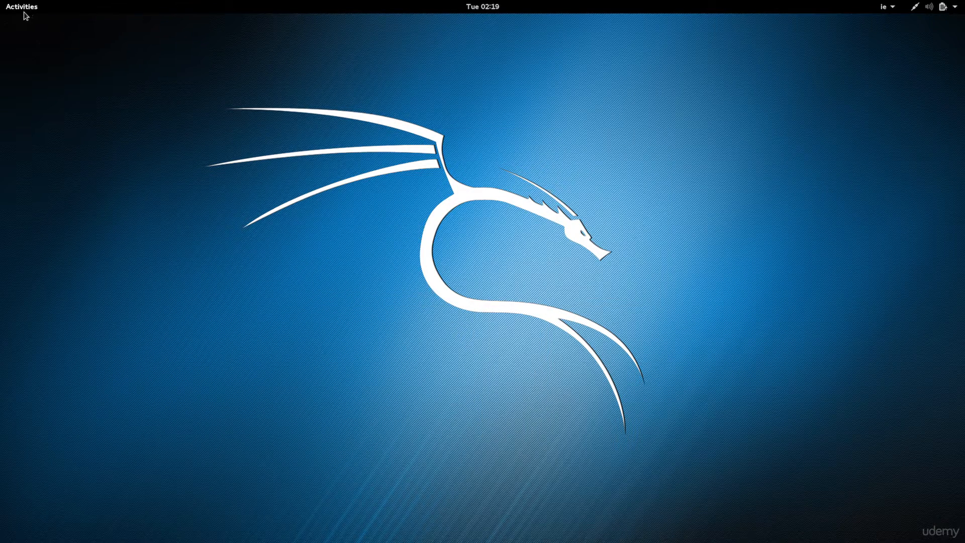
{"action": "mouse_move", "coordinate": [49, 15]}
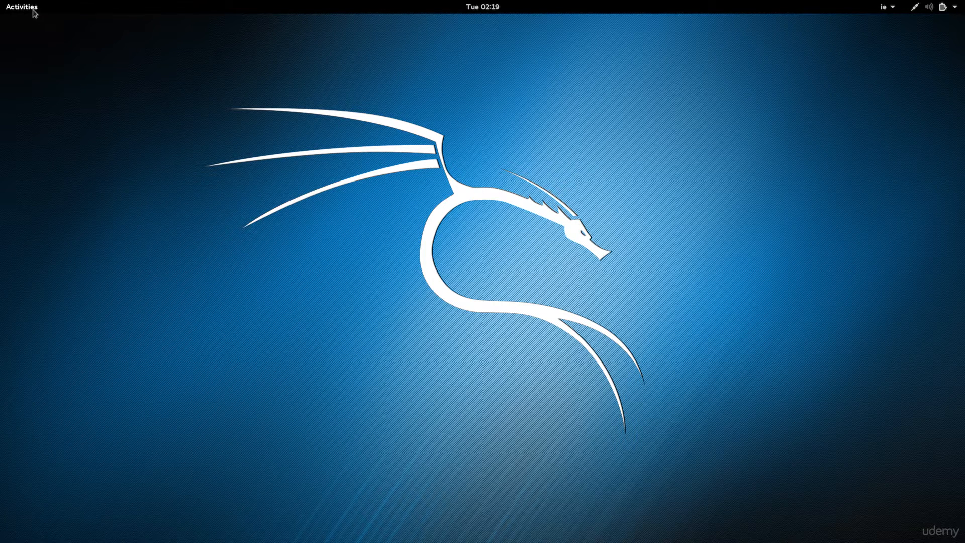
{"action": "mouse_move", "coordinate": [19, 14]}
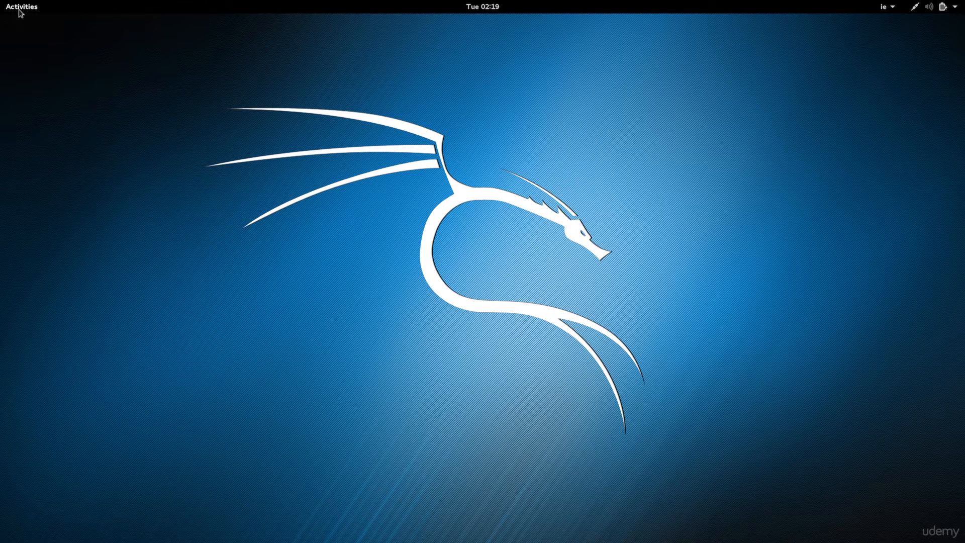
Show the activities overview, then launch Files at the root Home folder from the dock.
{"action": "left_click", "coordinate": [18, 7]}
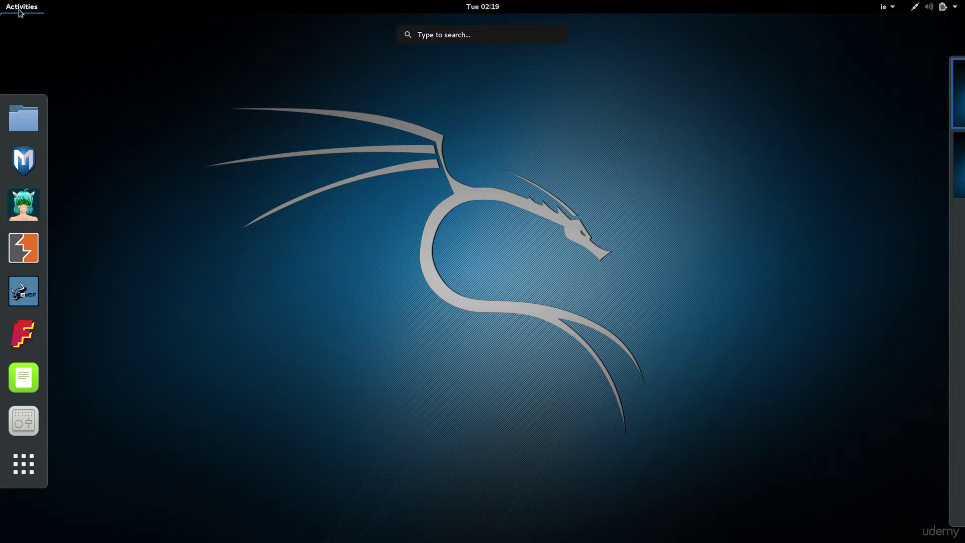
{"action": "mouse_move", "coordinate": [30, 23]}
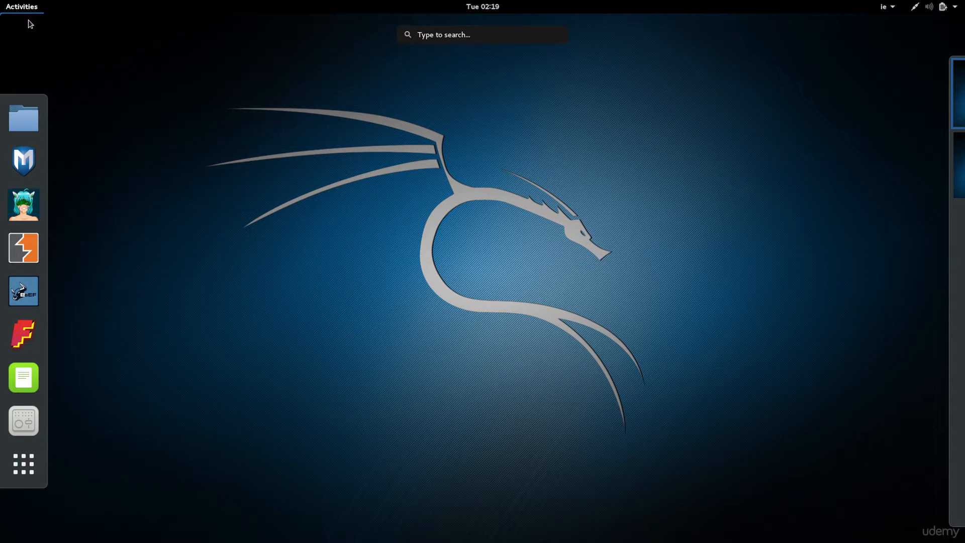
{"action": "mouse_move", "coordinate": [701, 226]}
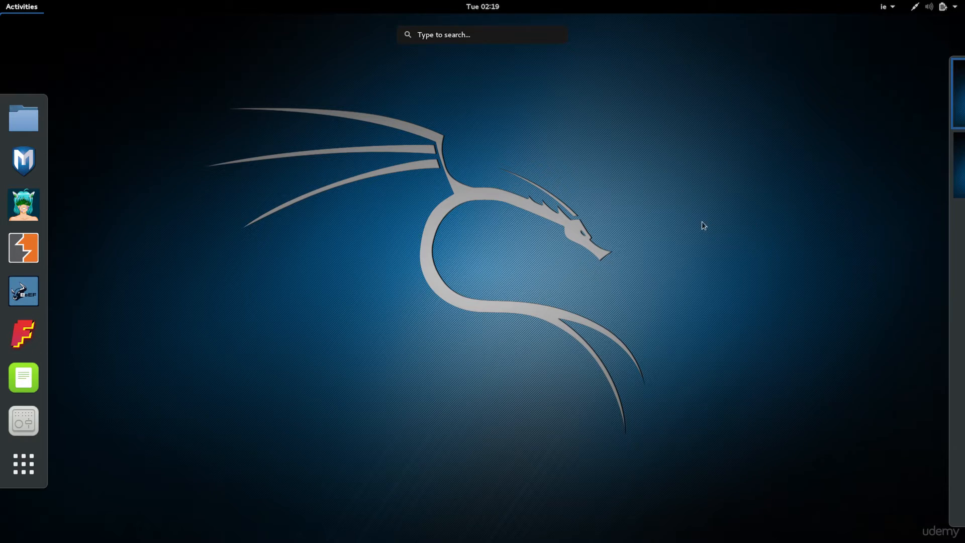
{"action": "mouse_move", "coordinate": [16, 44]}
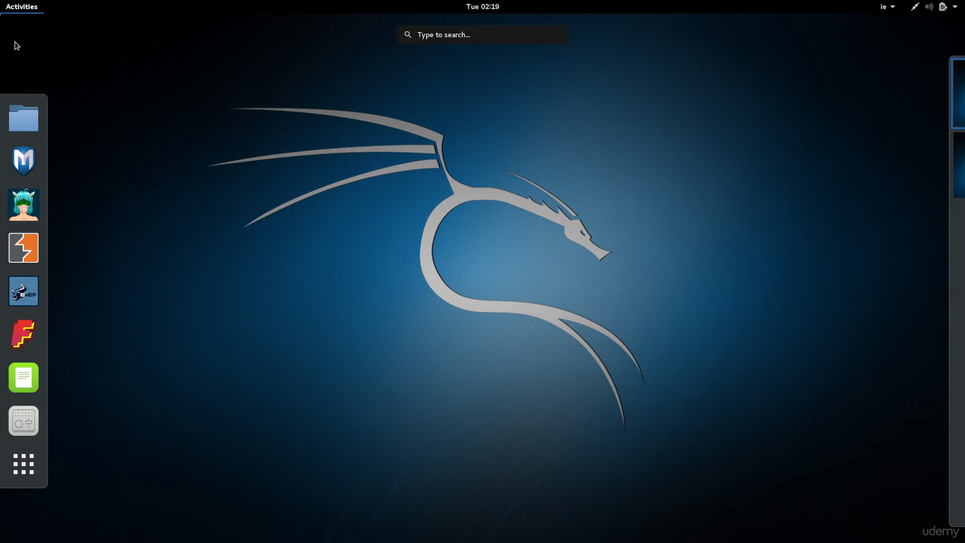
{"action": "mouse_move", "coordinate": [23, 421]}
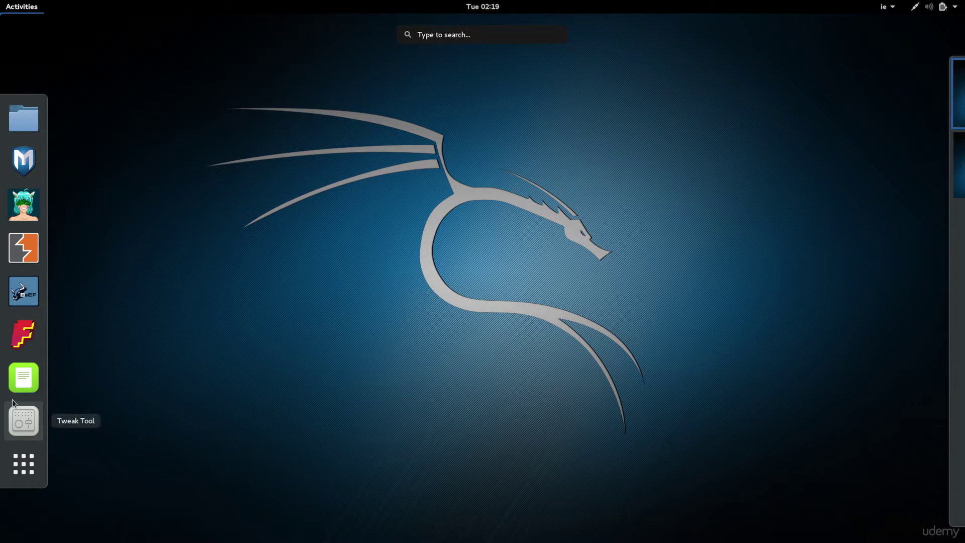
{"action": "left_click", "coordinate": [24, 421]}
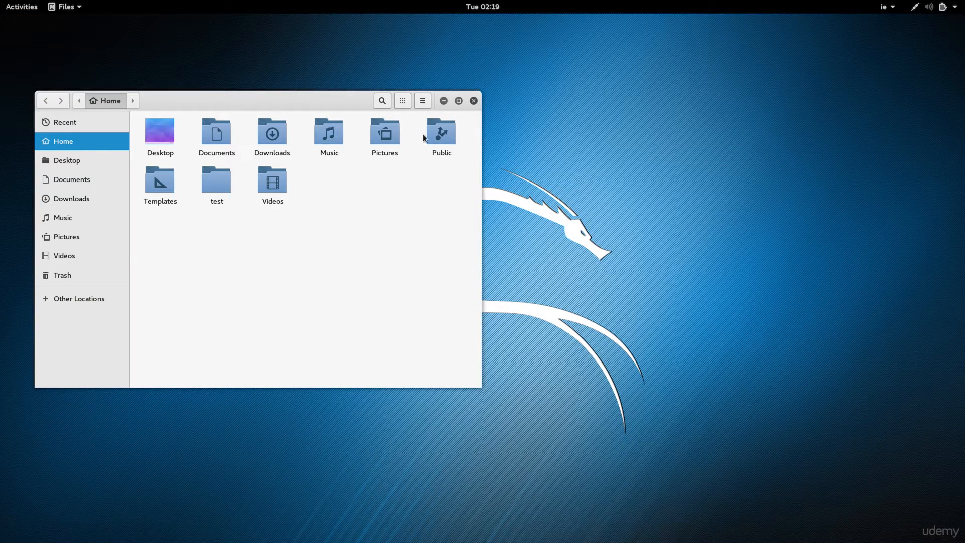
{"action": "mouse_move", "coordinate": [147, 126]}
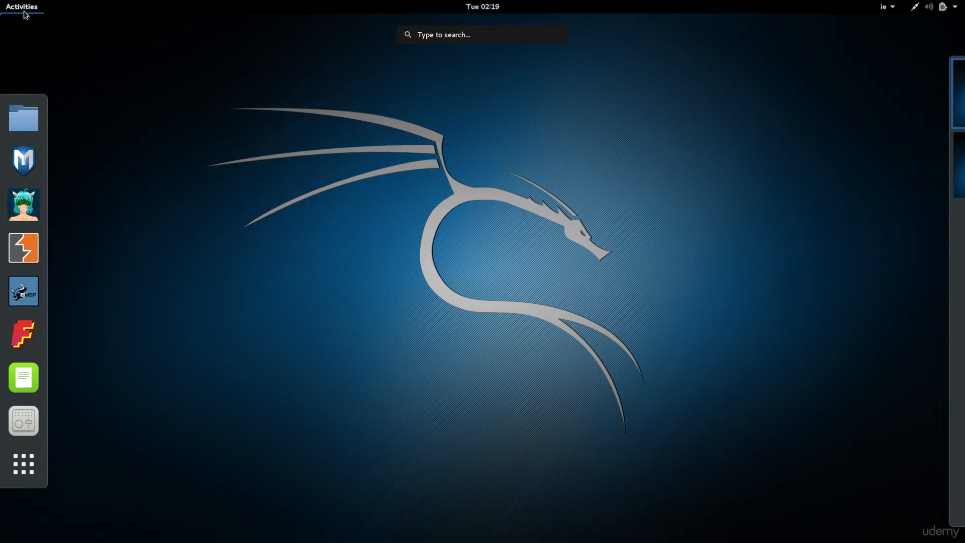
{"action": "mouse_move", "coordinate": [230, 407]}
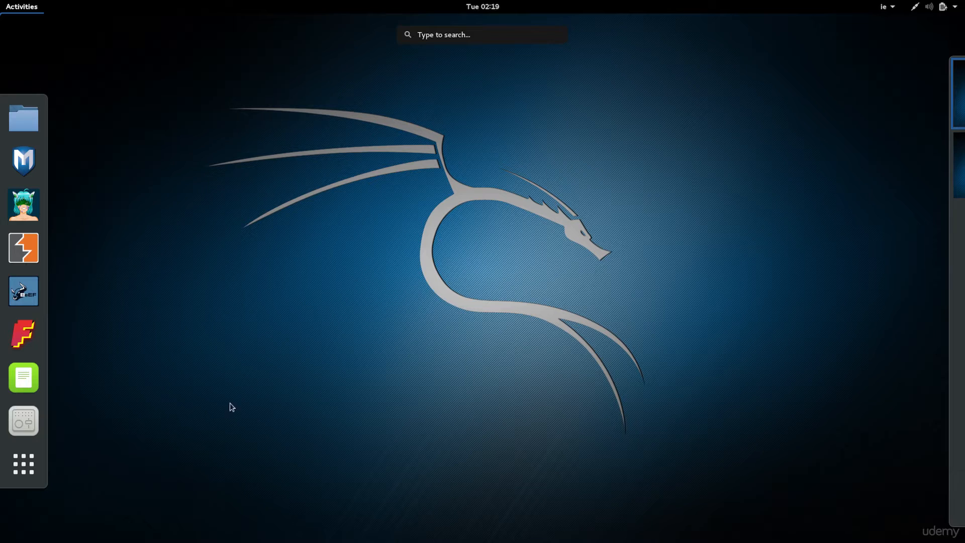
{"action": "mouse_move", "coordinate": [24, 464]}
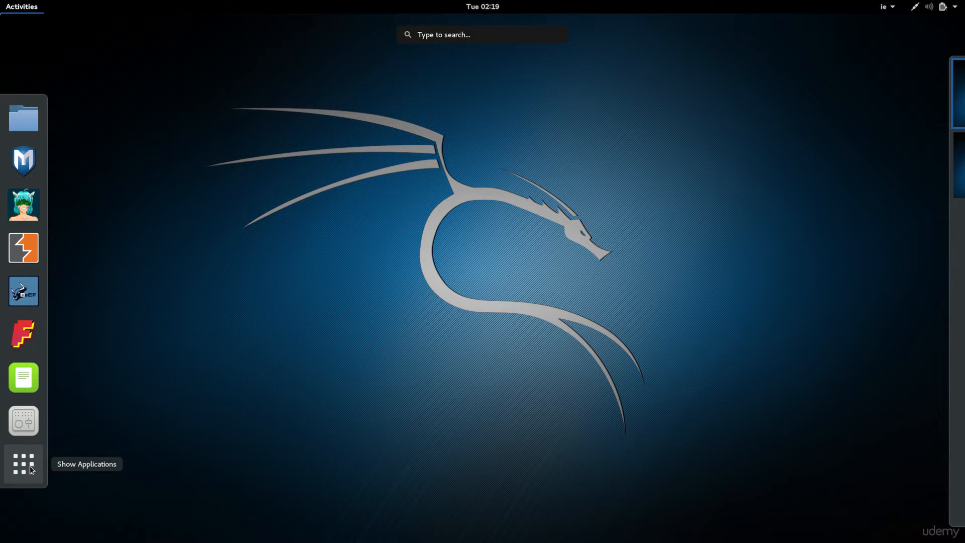
Show all installed applications and open the 04-Database folder listing bbqsql, sqlmap and sqlninja.
{"action": "left_click", "coordinate": [23, 464]}
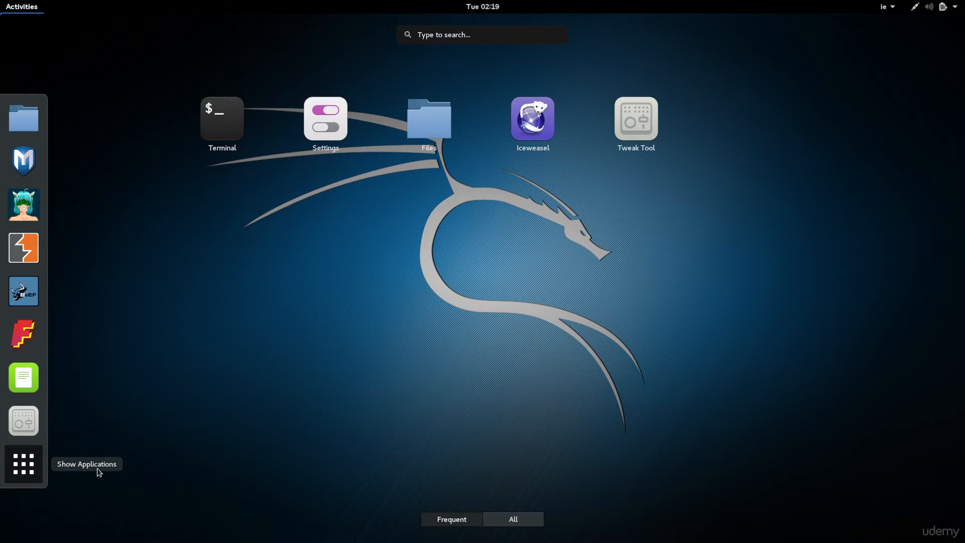
{"action": "left_click", "coordinate": [23, 464]}
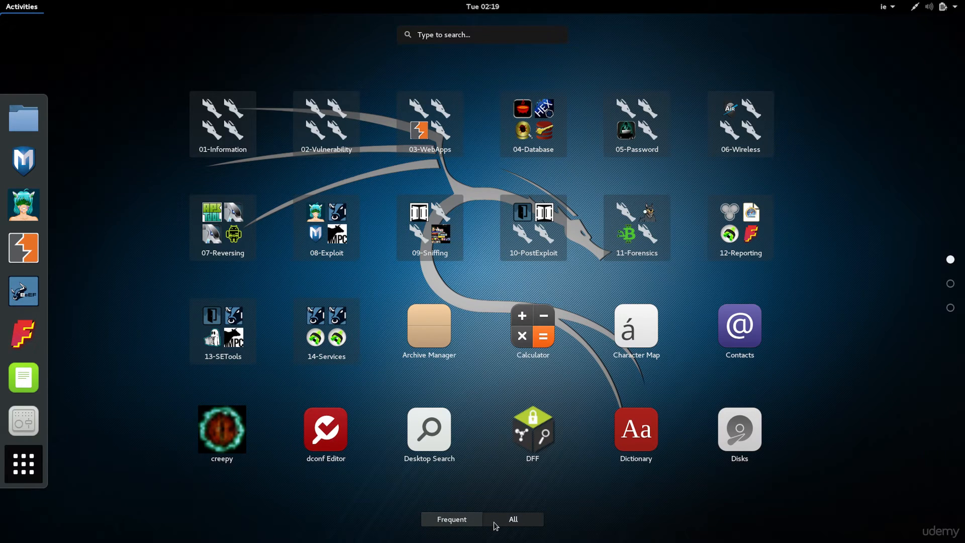
{"action": "mouse_move", "coordinate": [242, 130]}
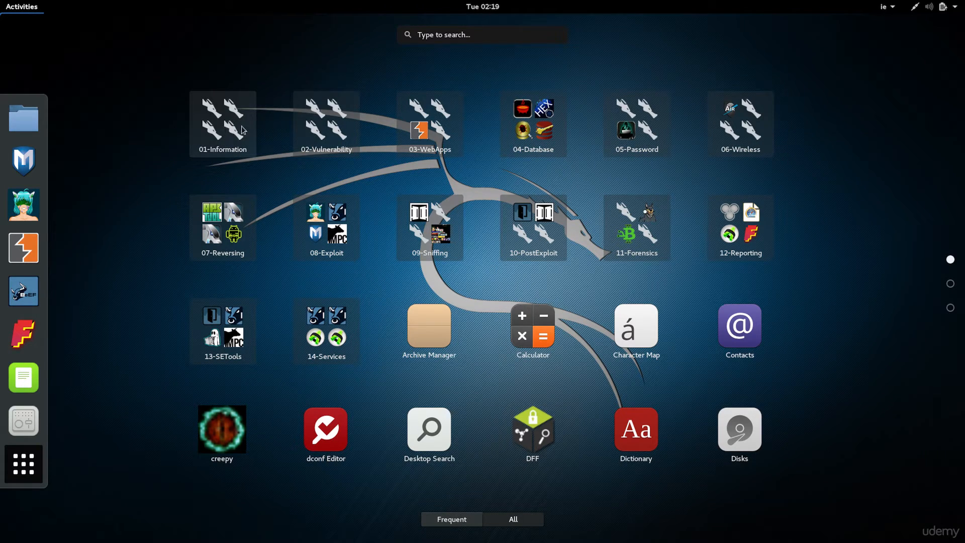
{"action": "mouse_move", "coordinate": [522, 131]}
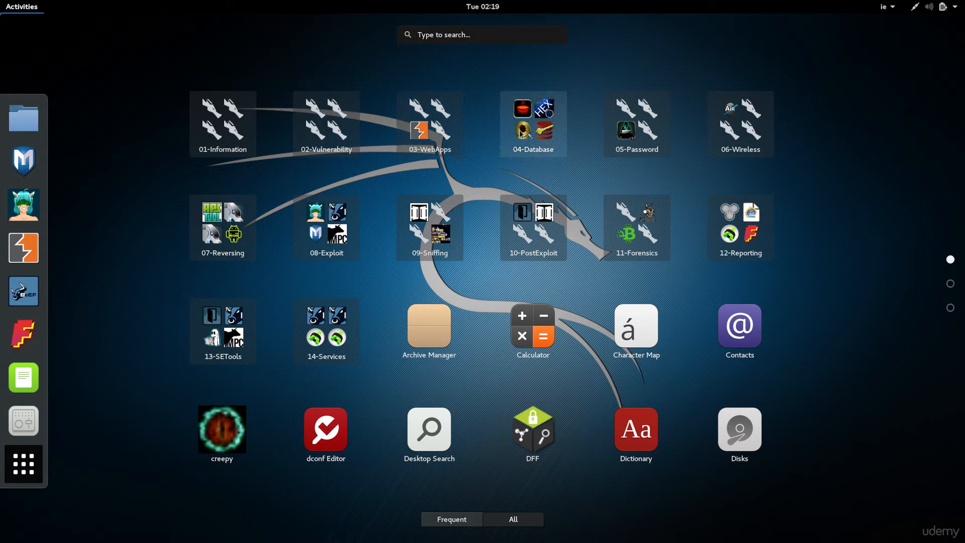
{"action": "left_click", "coordinate": [533, 122]}
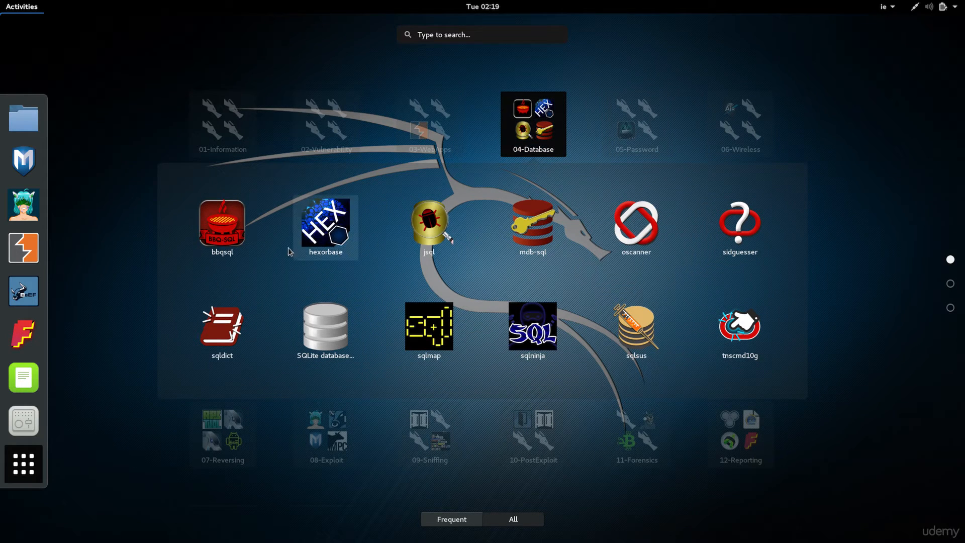
{"action": "mouse_move", "coordinate": [865, 175]}
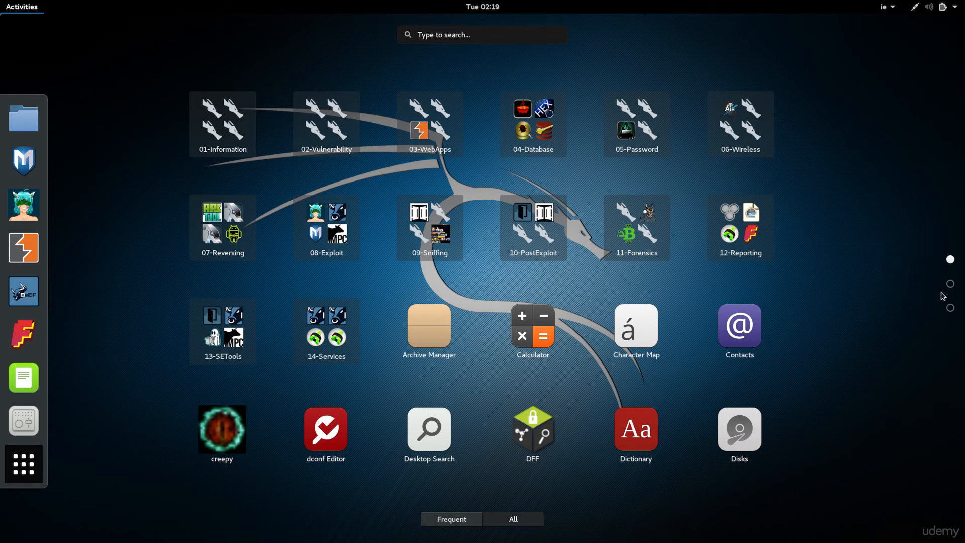
{"action": "mouse_move", "coordinate": [55, 30]}
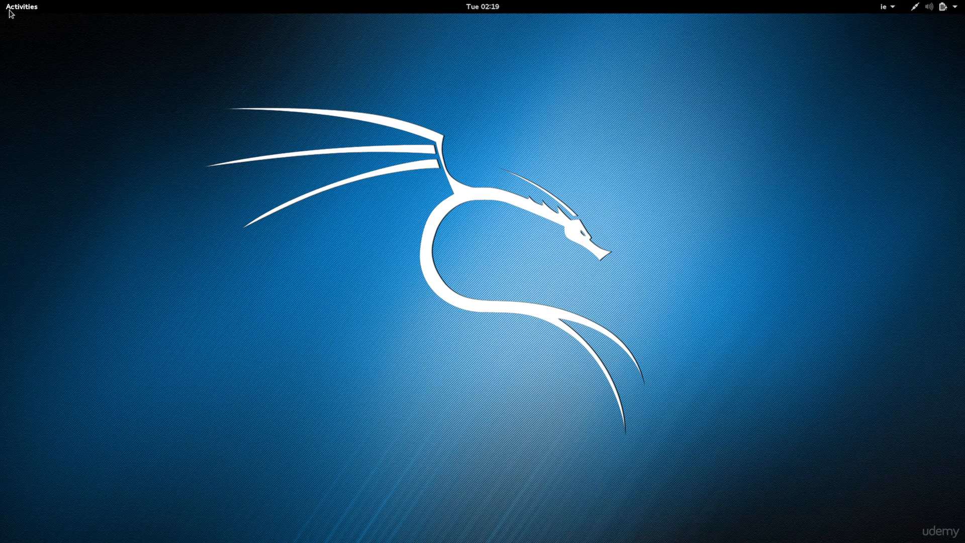
{"action": "left_click", "coordinate": [21, 6]}
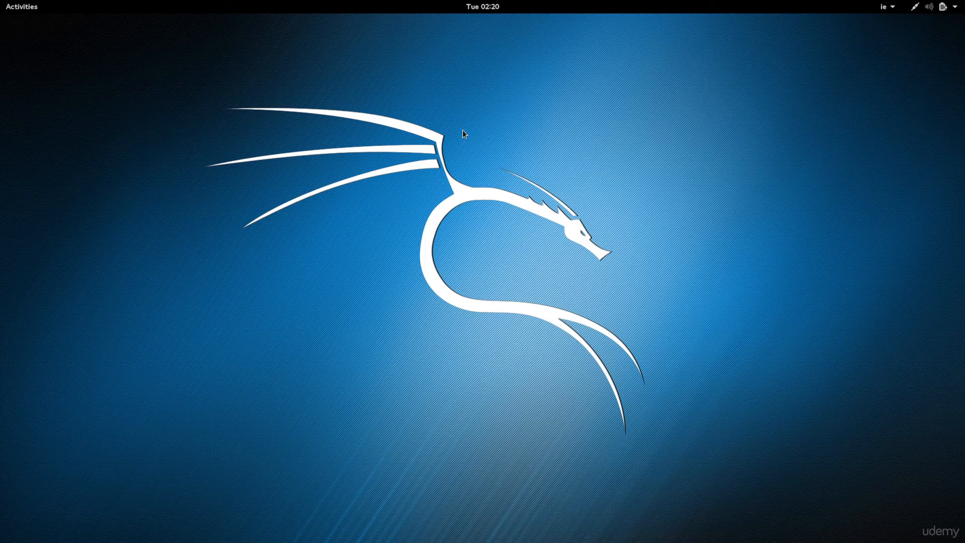
{"action": "mouse_move", "coordinate": [881, 12]}
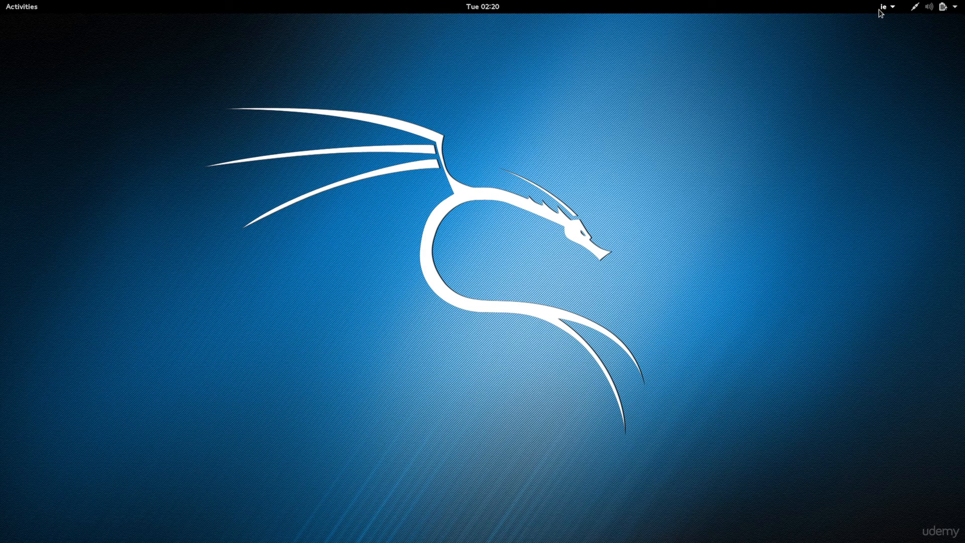
{"action": "mouse_move", "coordinate": [499, 232]}
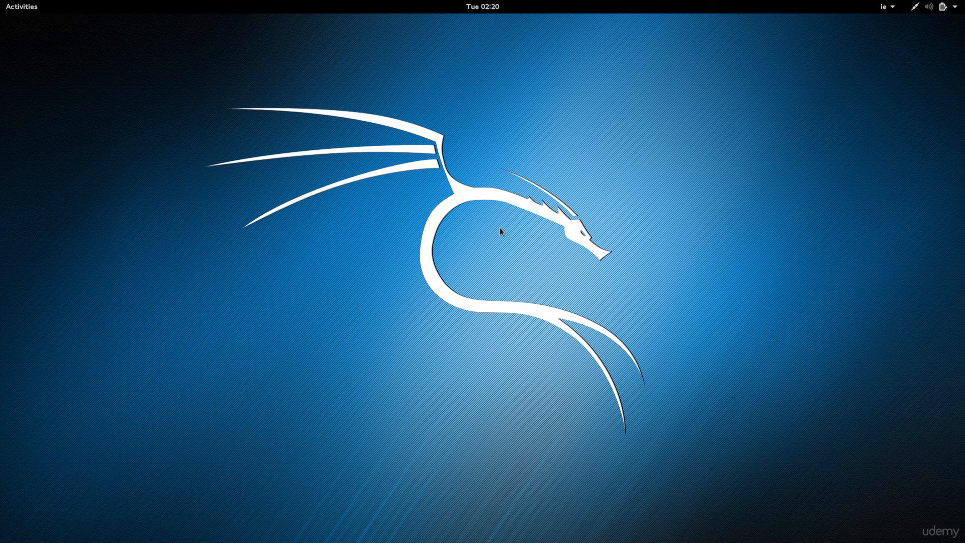